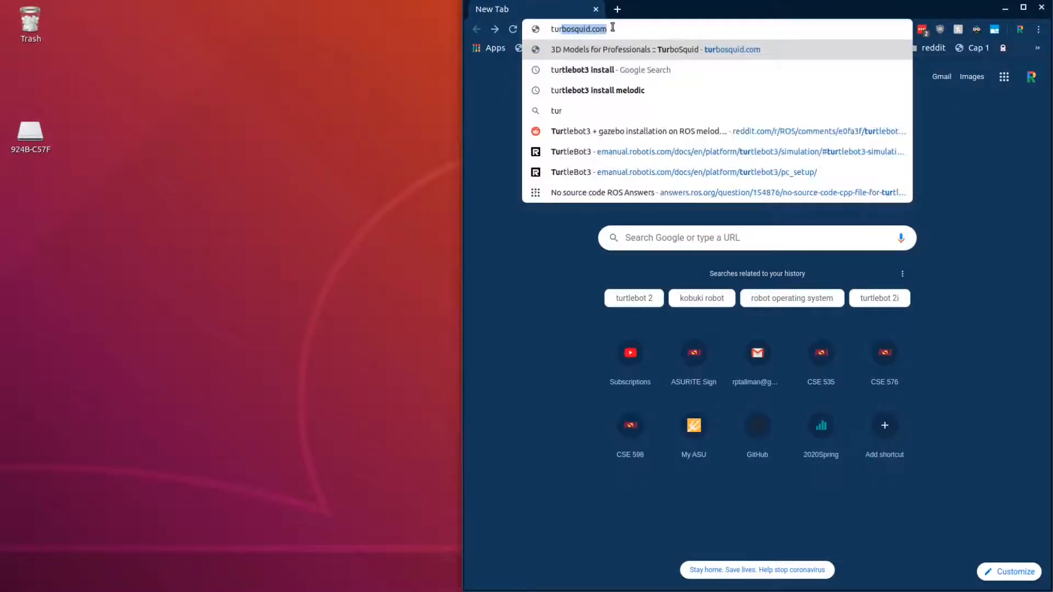
Search Google for 'turtlebot3 install' and open the TurtleBot3 ROBOTIS e-Manual PC Setup page.
left_click(608, 69)
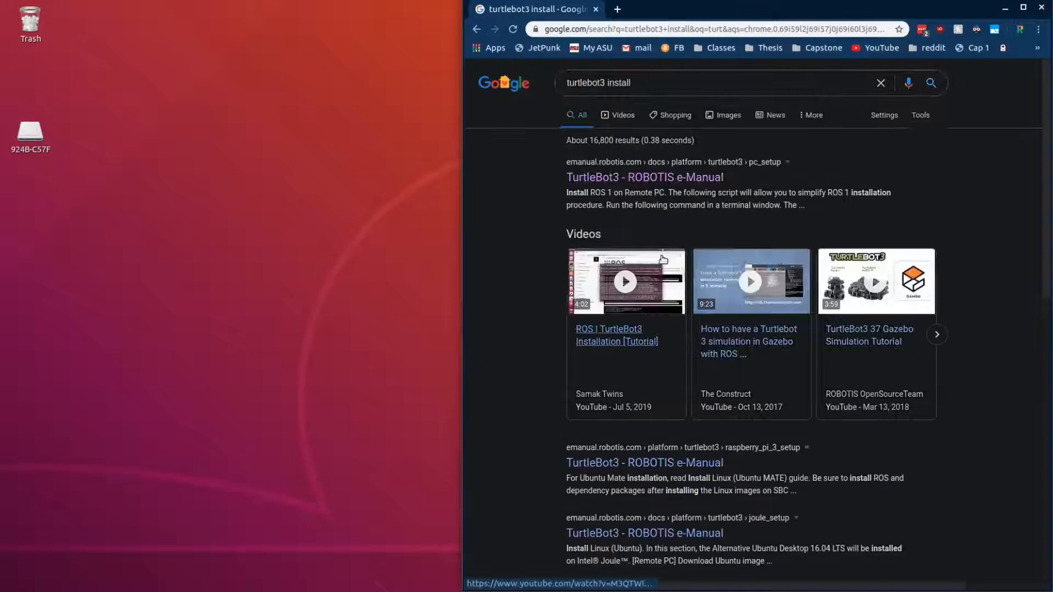
left_click(643, 177)
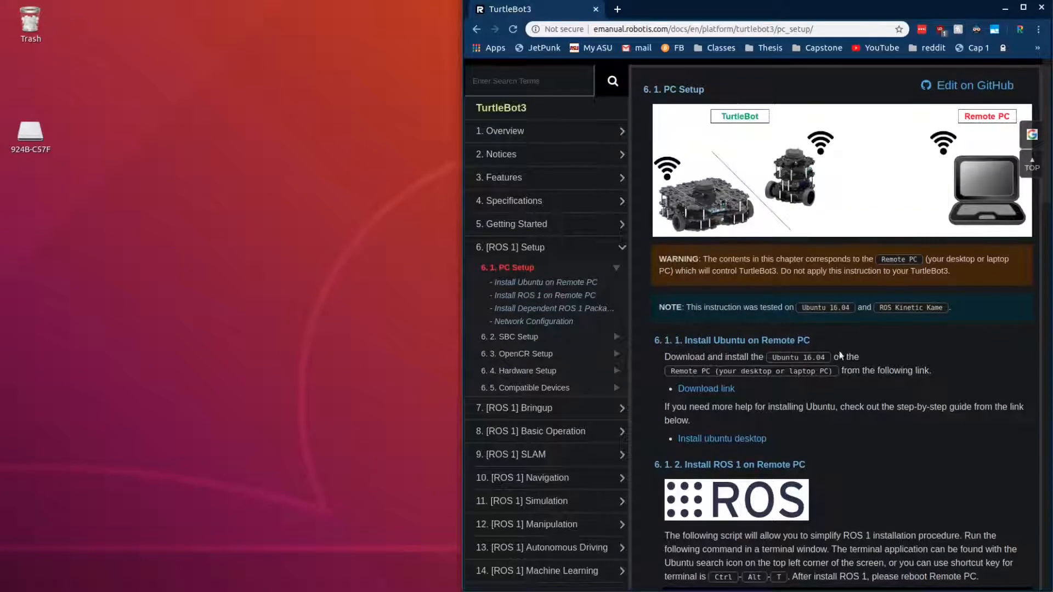
mouse_move(547, 302)
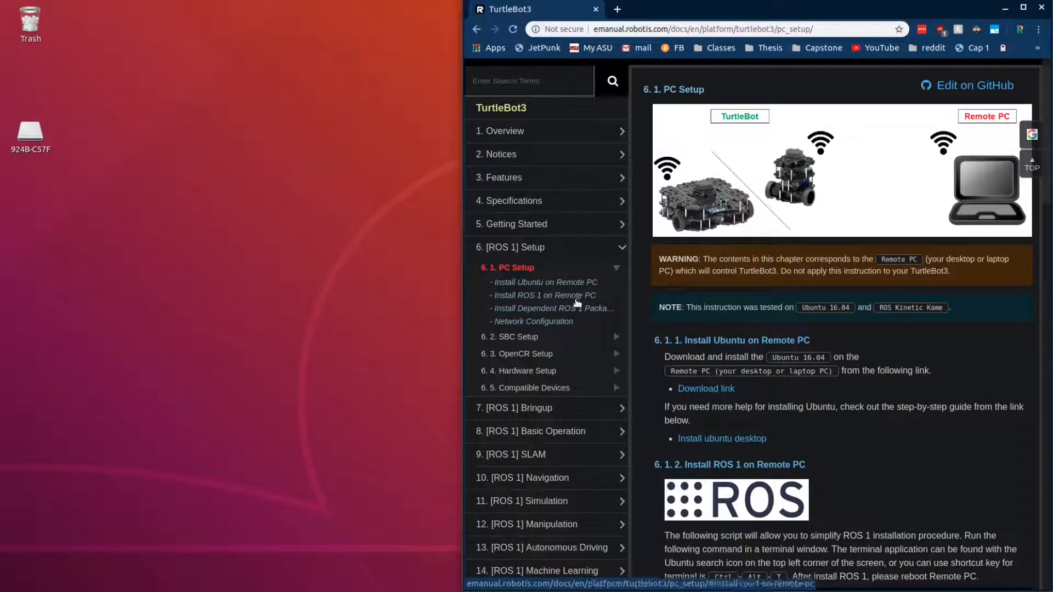
Scroll to 6.1.3 Install Dependent ROS 1 Packages and select the joy package name.
scroll("down", 3)
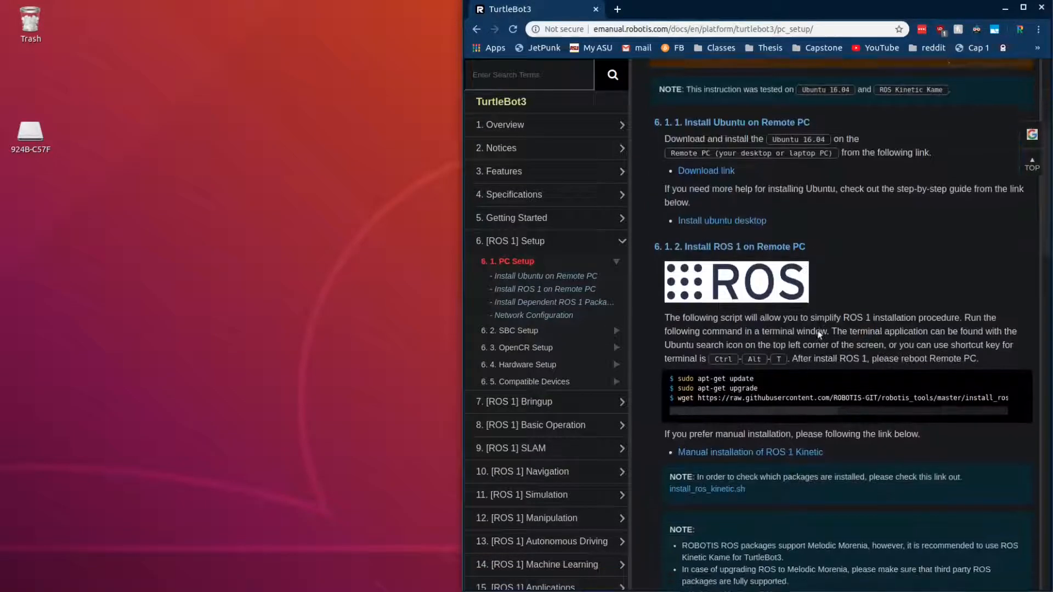
scroll("down", 3)
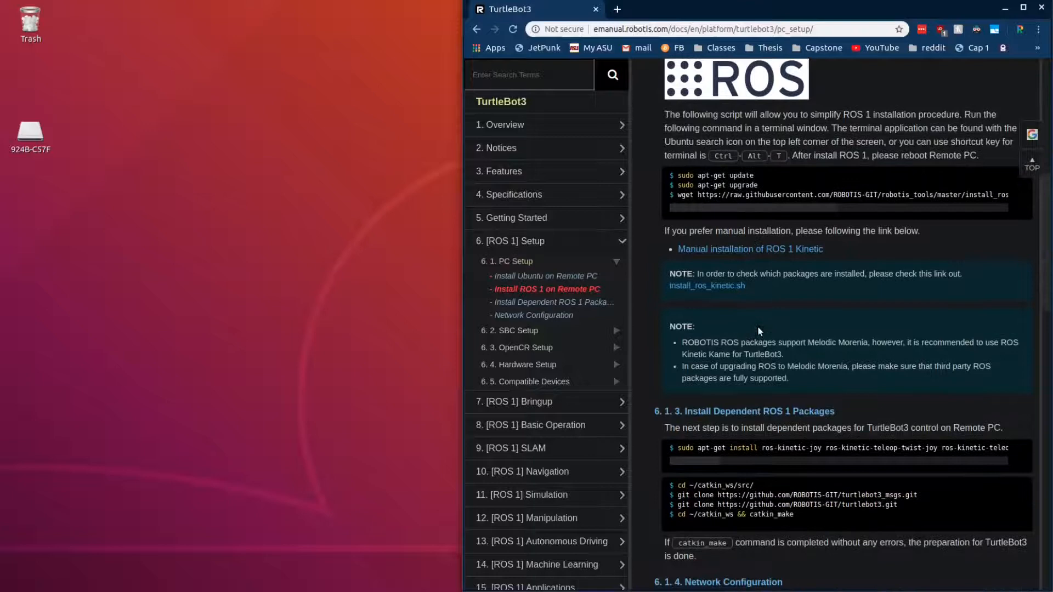
scroll("down", 3)
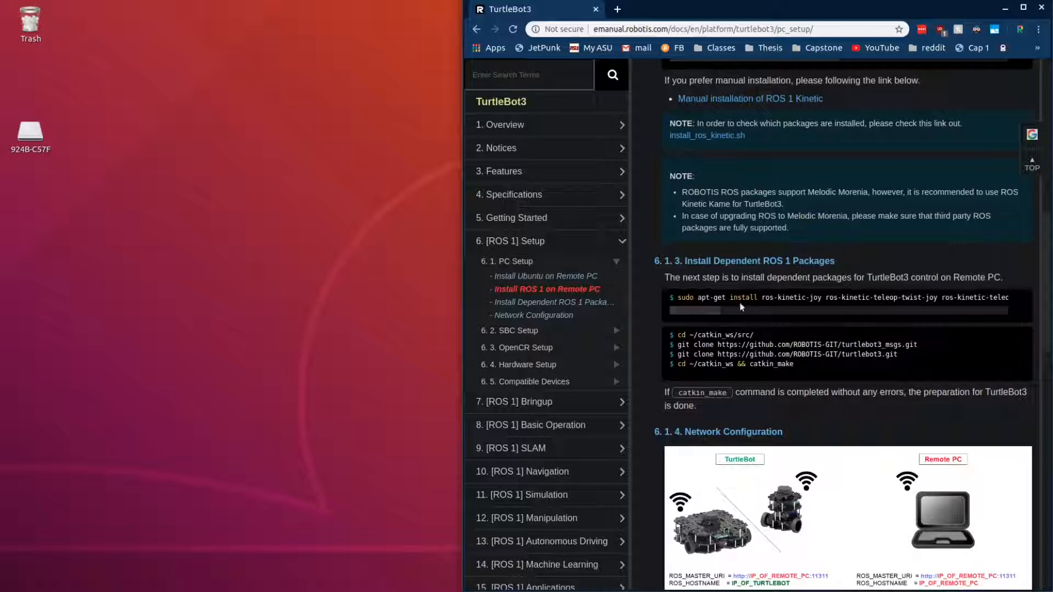
mouse_move(850, 288)
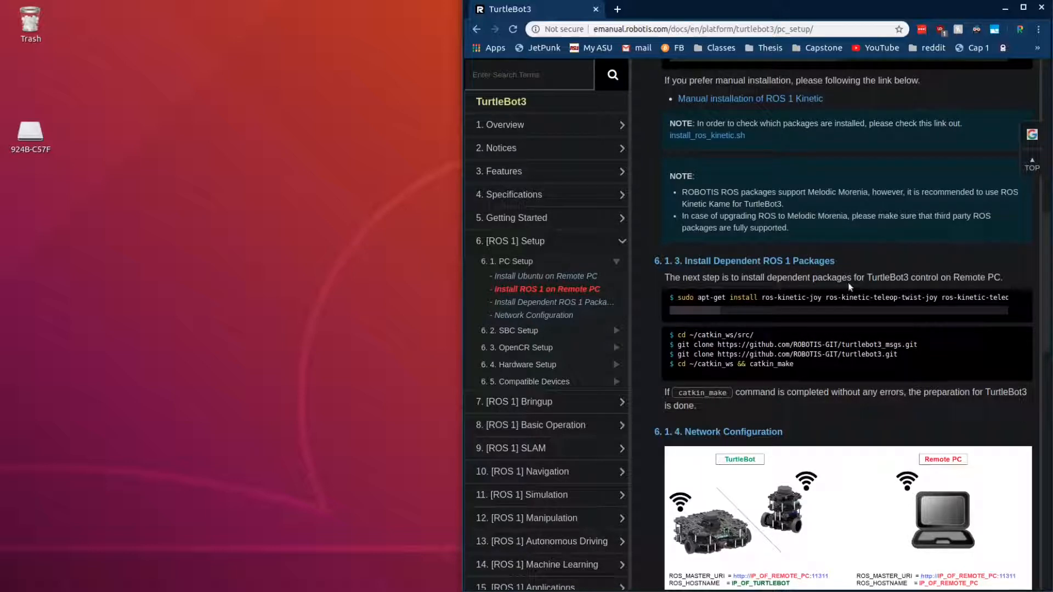
mouse_move(659, 320)
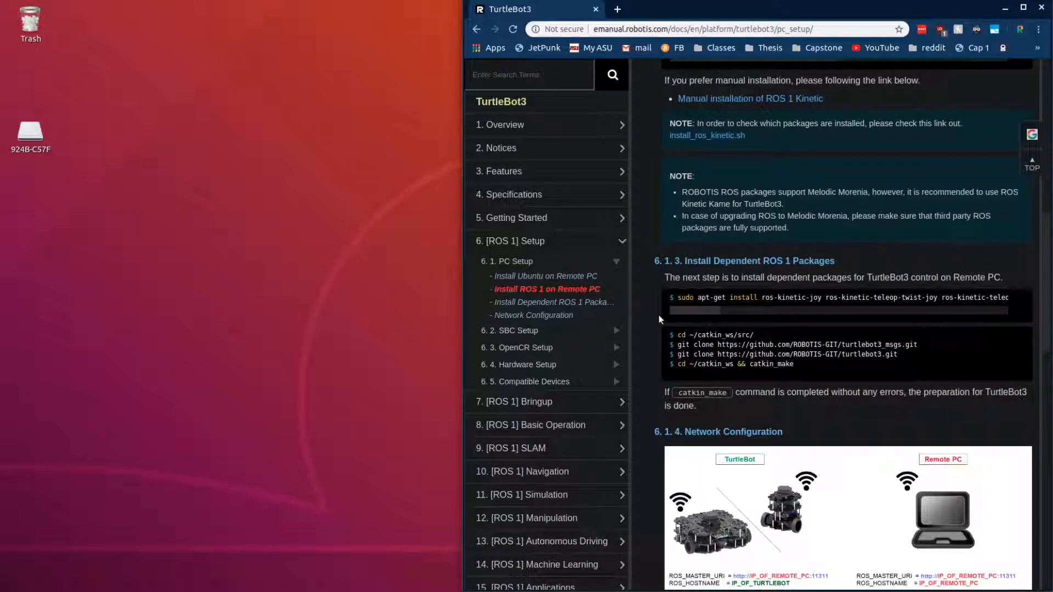
mouse_move(724, 314)
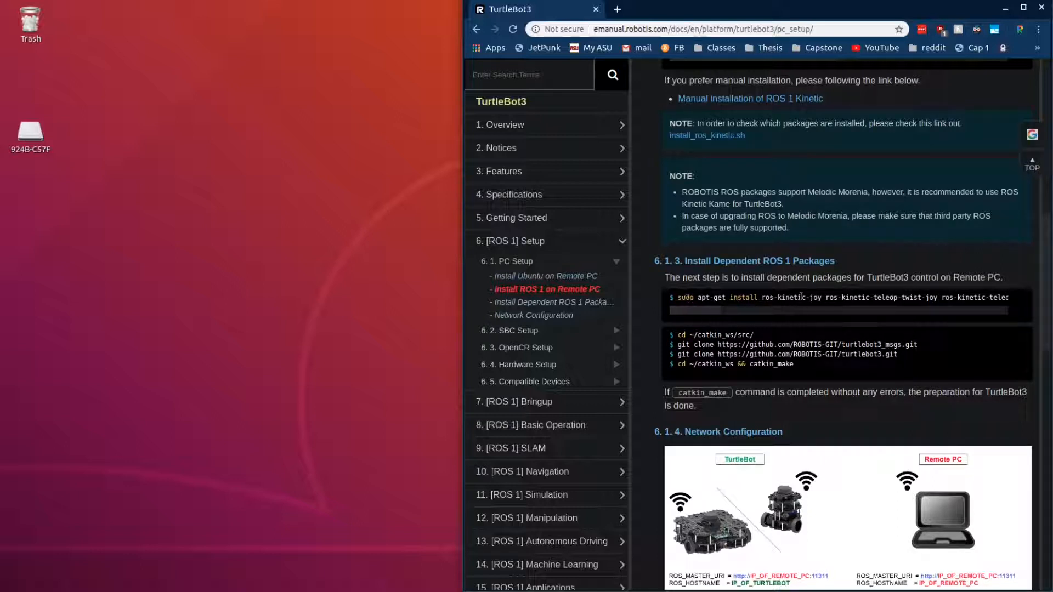
double_click(790, 297)
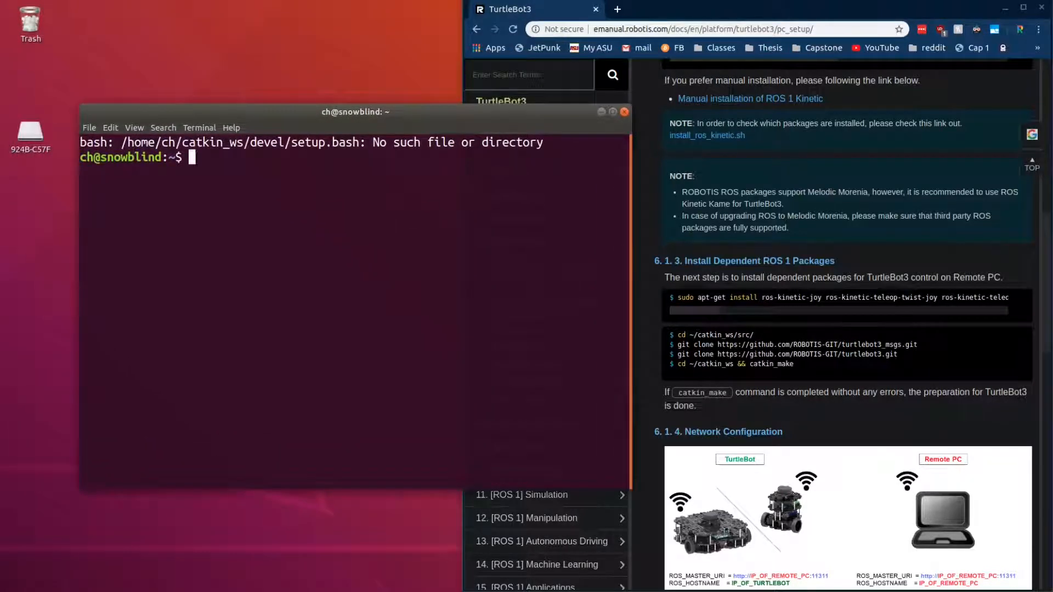
Run 'sudo apt-get install ros-melodic-joy' with the sudo password; it is already the newest version.
type("sudo a")
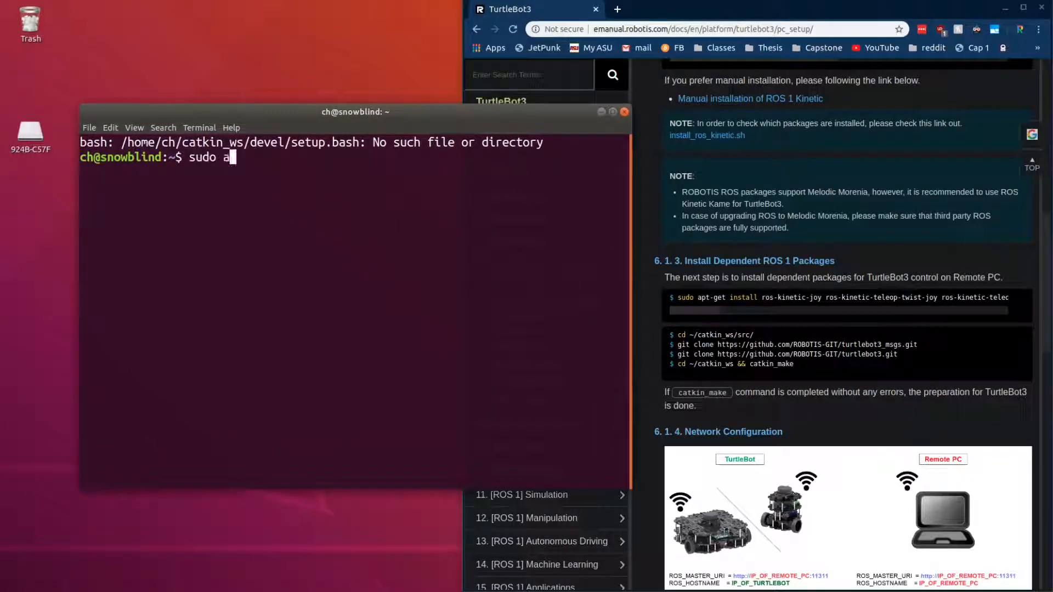
type("pt-get install")
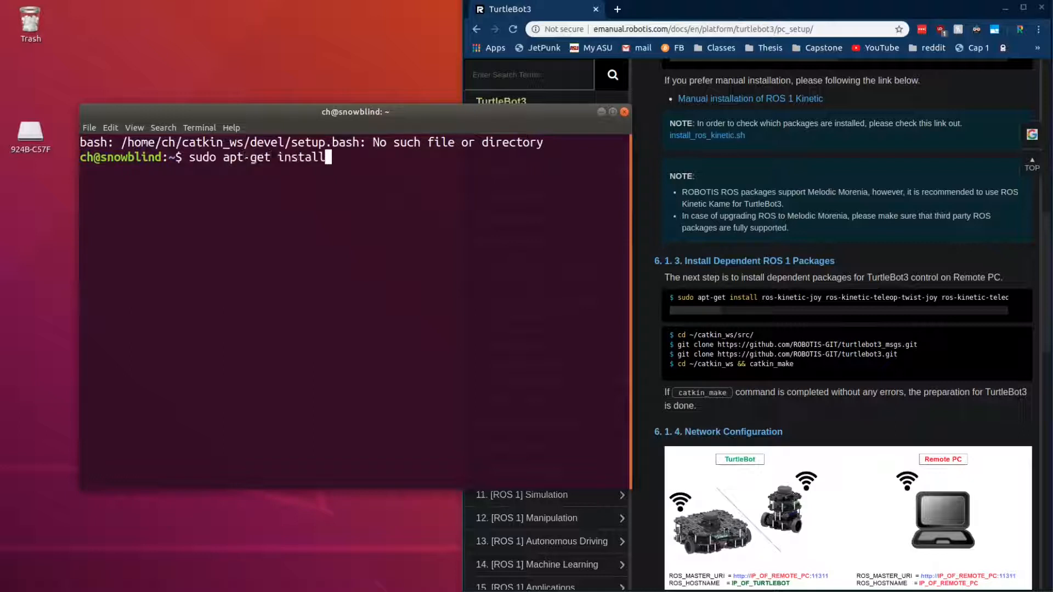
type("ros-melod")
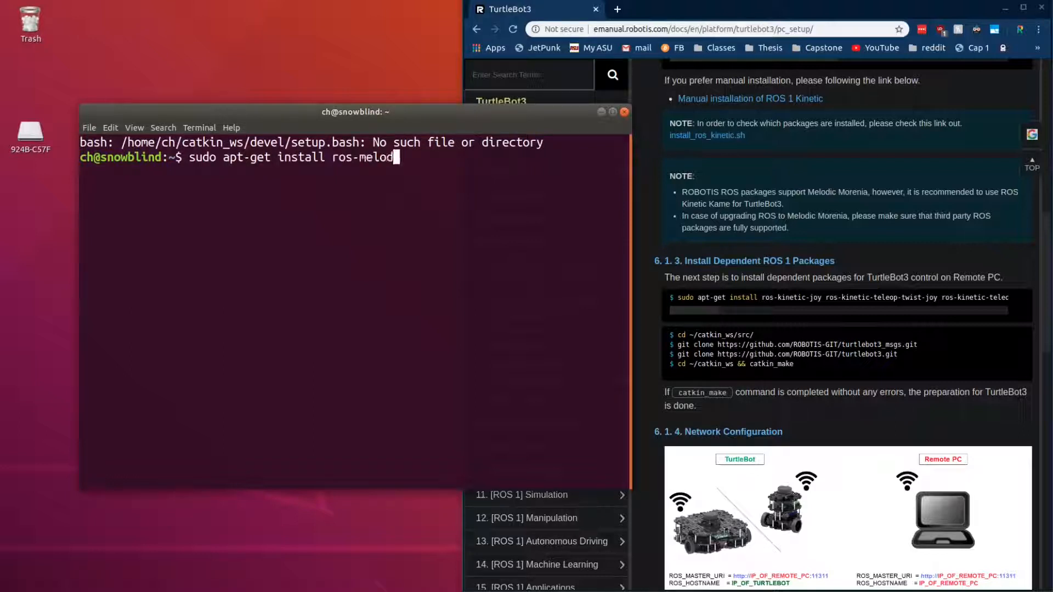
key("Return")
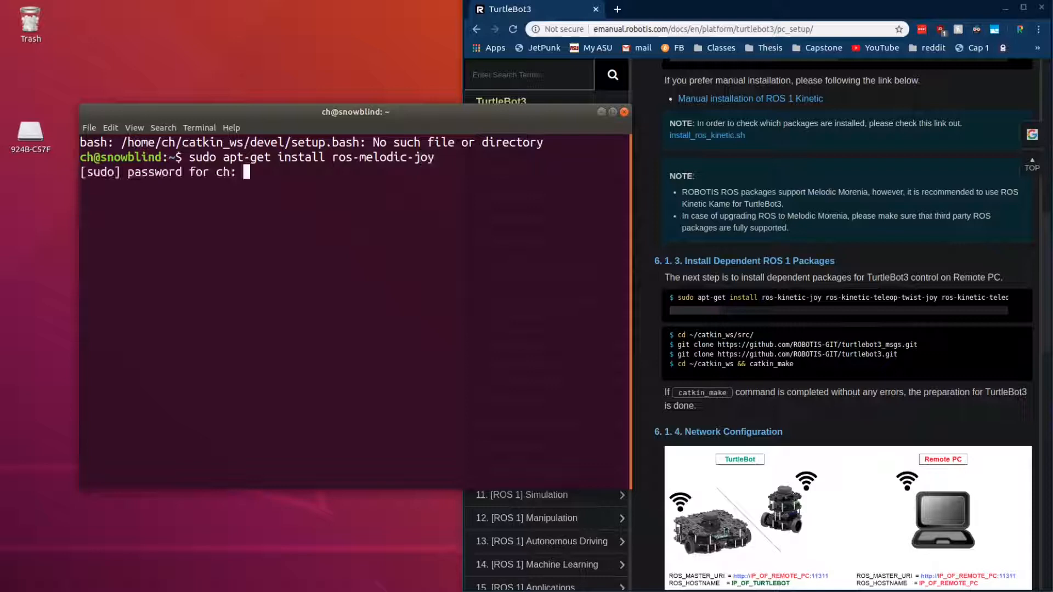
key("Return")
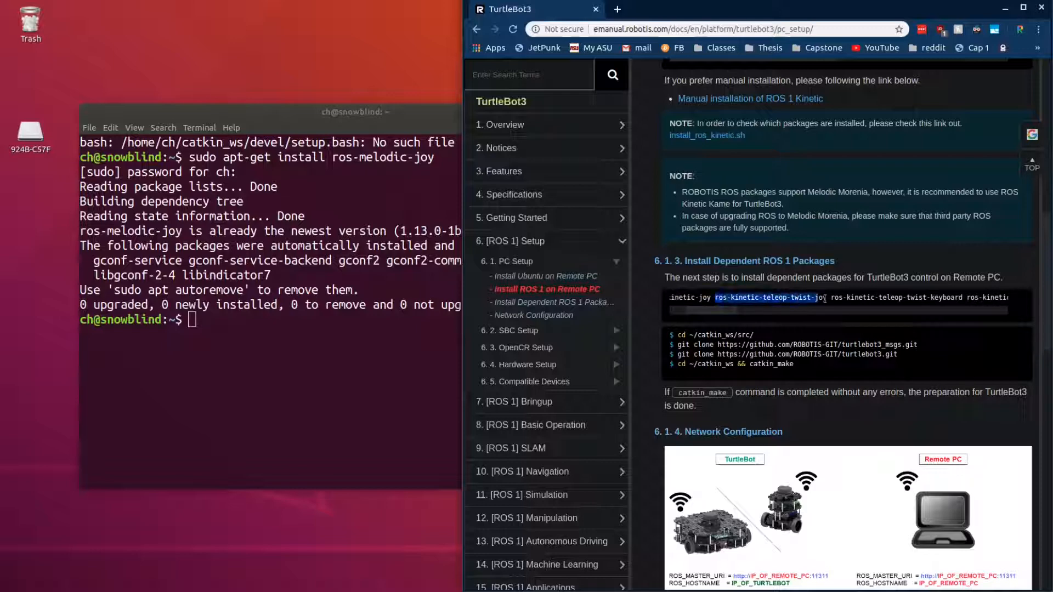
Scroll the e-Manual to 6.1.4 Network Configuration and open a blank new Chrome tab.
scroll("down", 3)
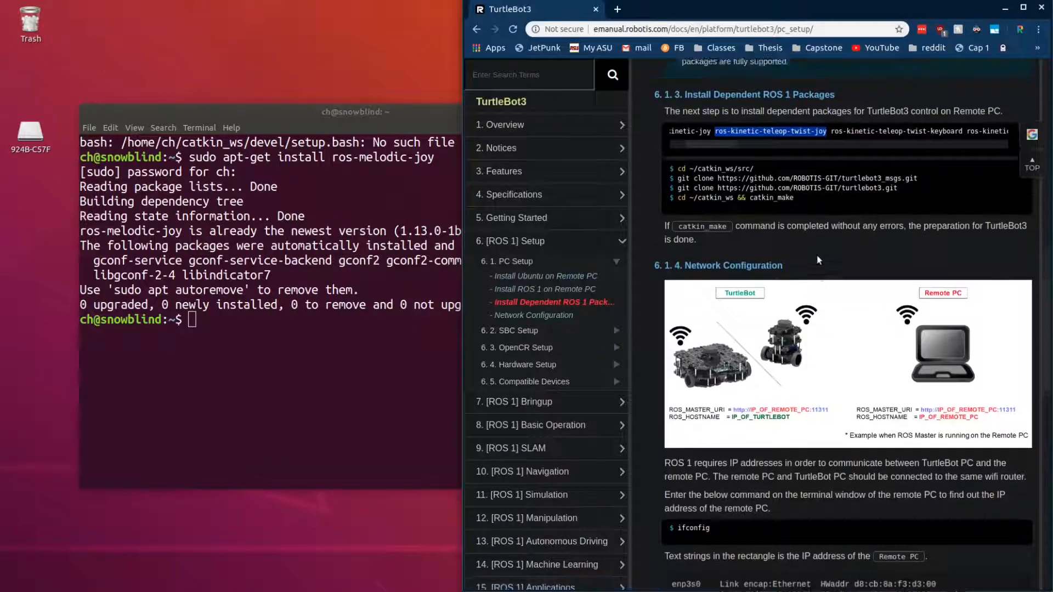
scroll("up", 3)
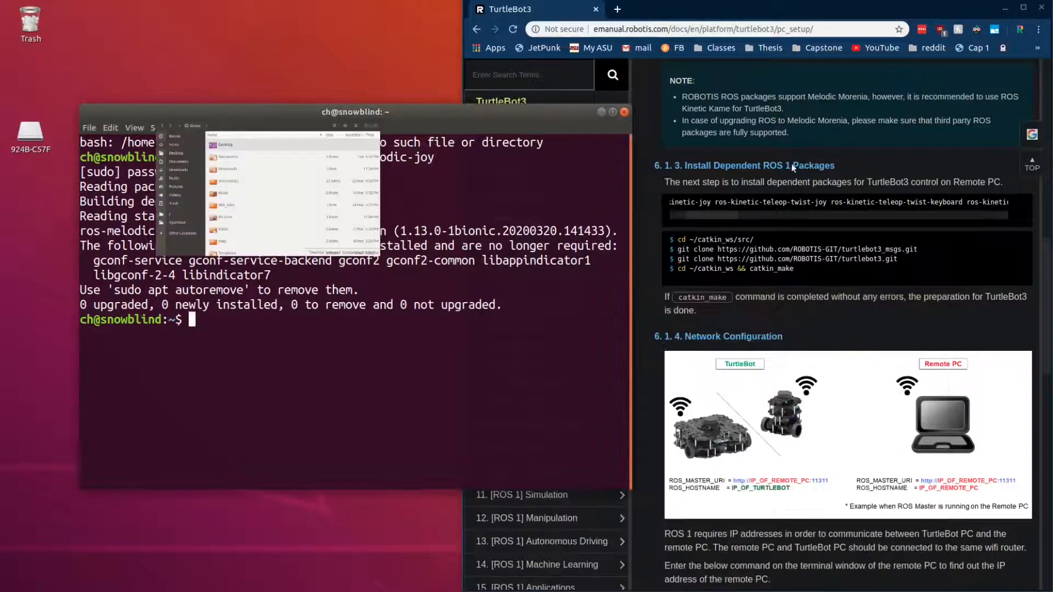
left_click(616, 9)
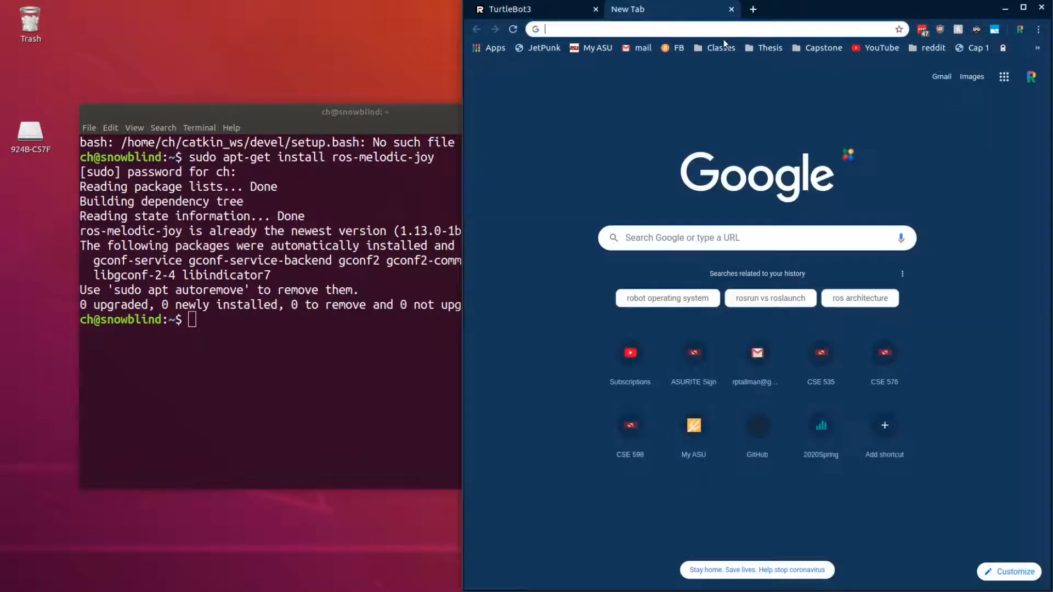
Search 'ros beginner tutorials', open the ROS environment tutorial, and scroll to Create a ROS Workspace.
type("ros beginner tutorials")
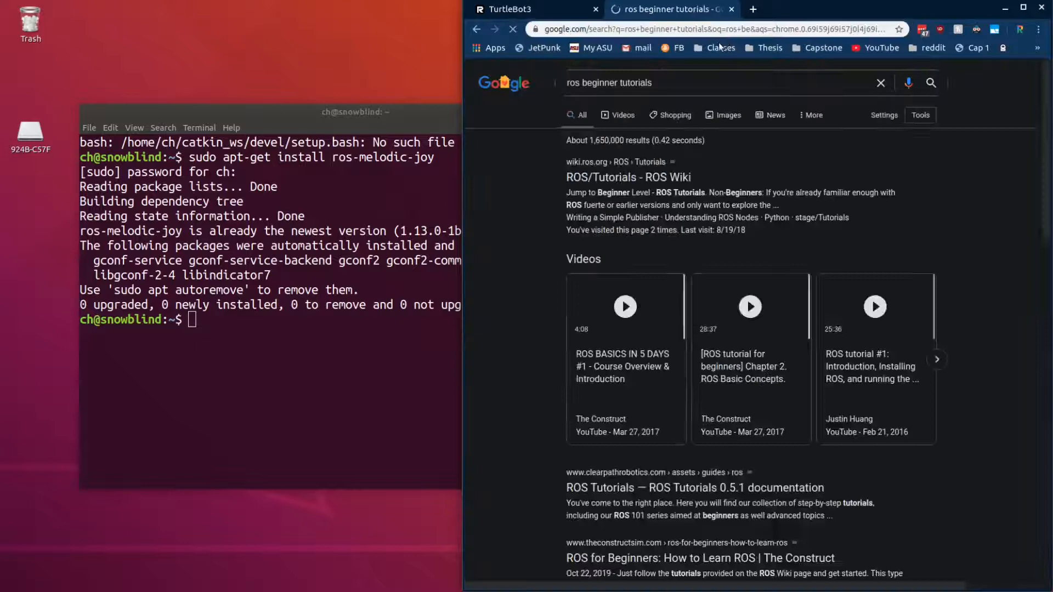
left_click(628, 178)
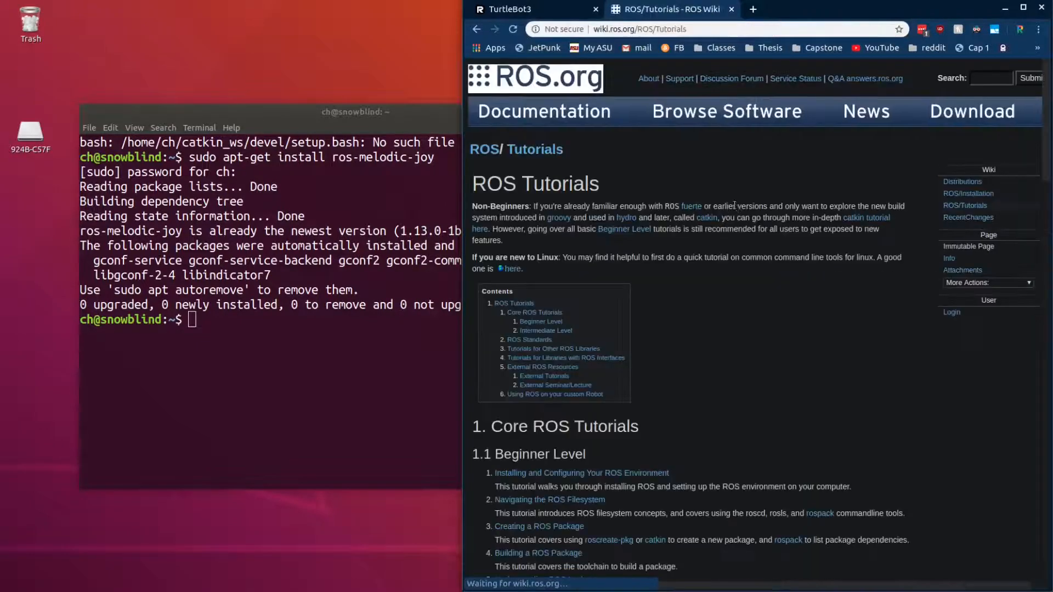
scroll("down", 3)
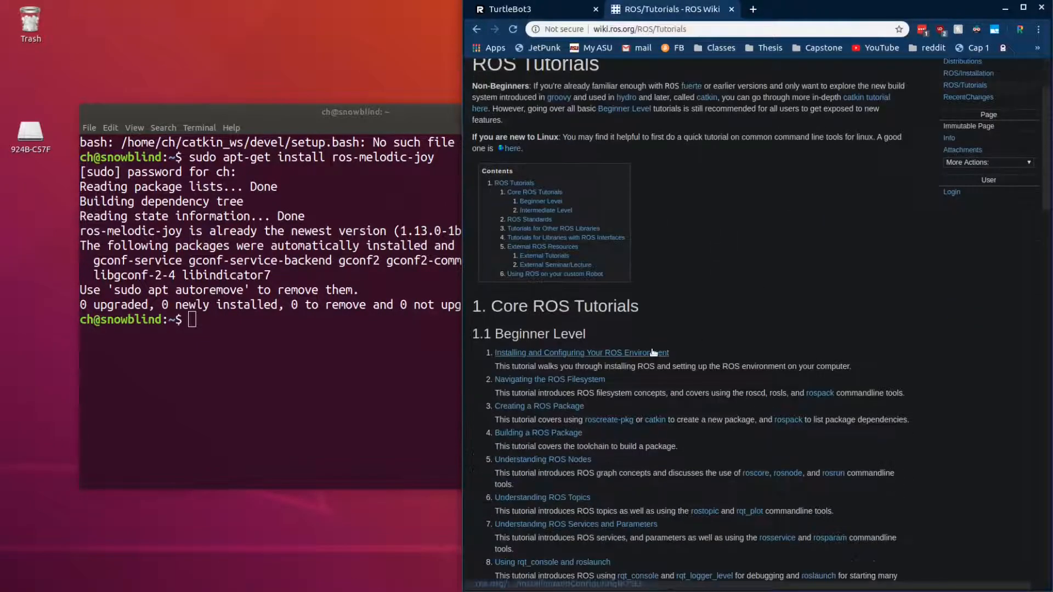
left_click(581, 353)
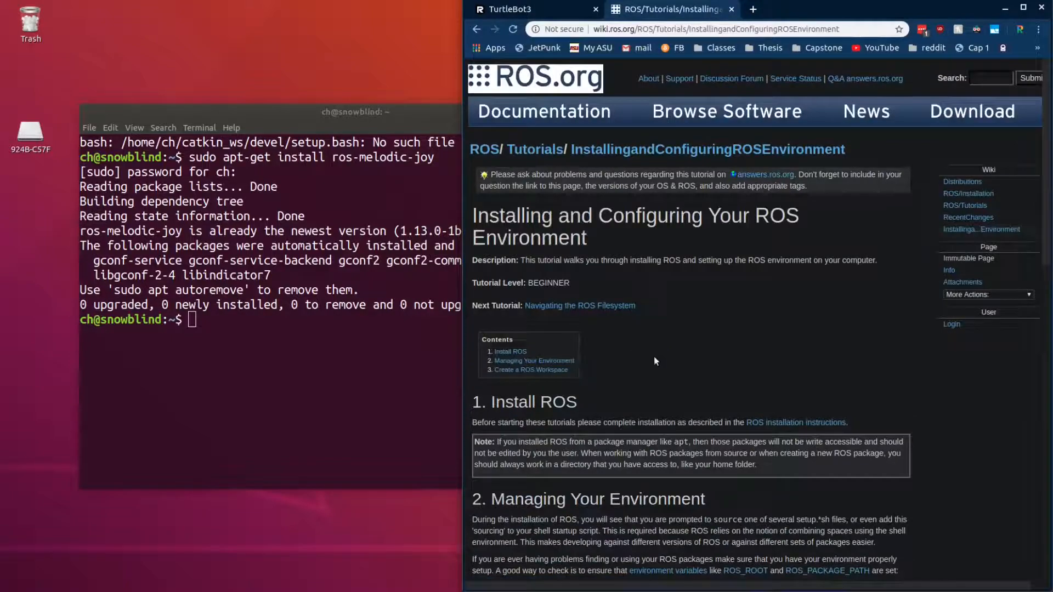
scroll("down", 3)
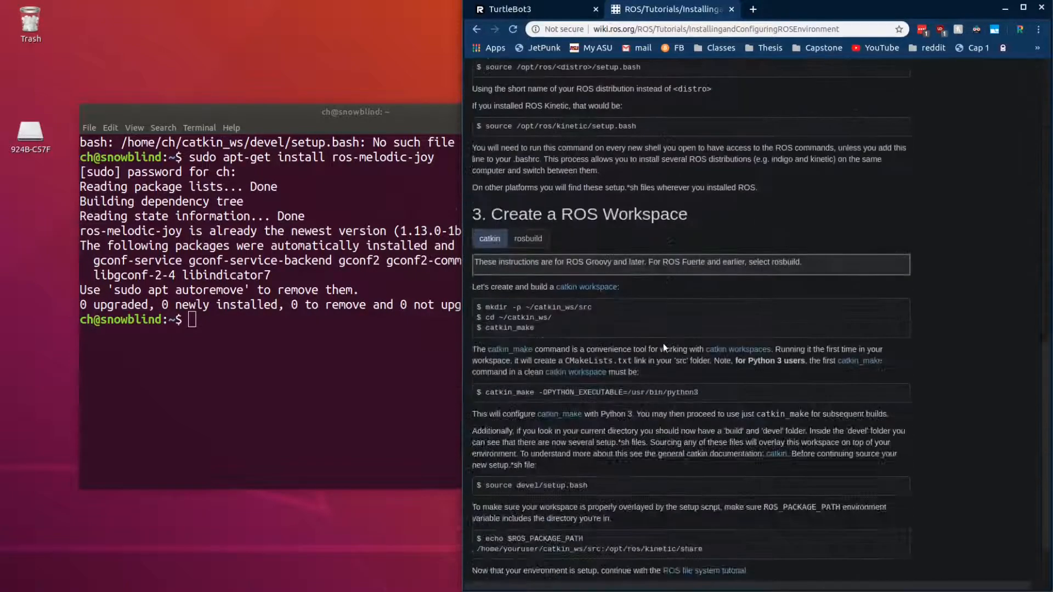
scroll("down", 3)
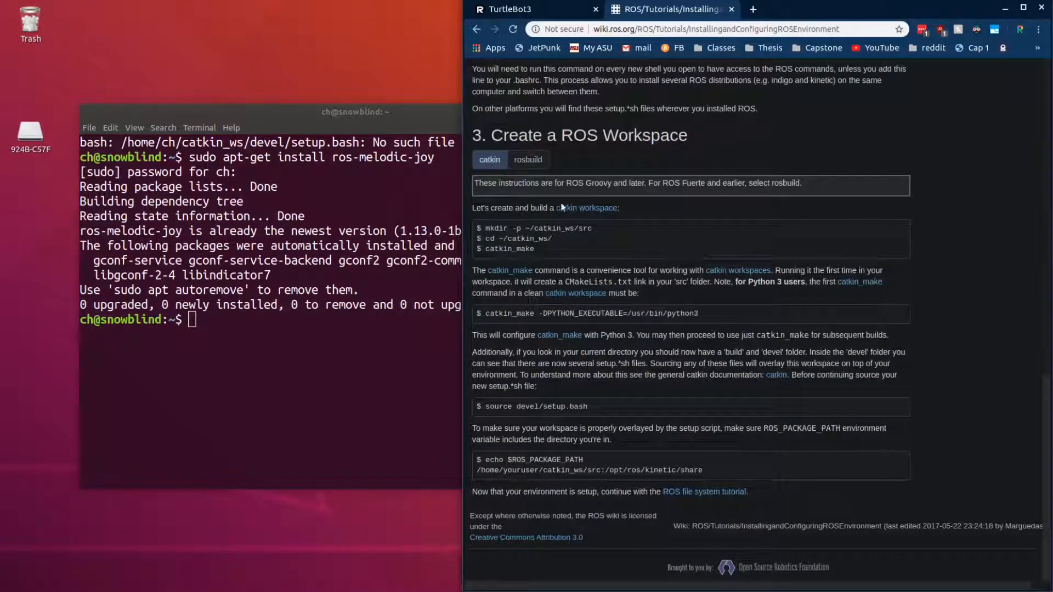
mouse_move(403, 351)
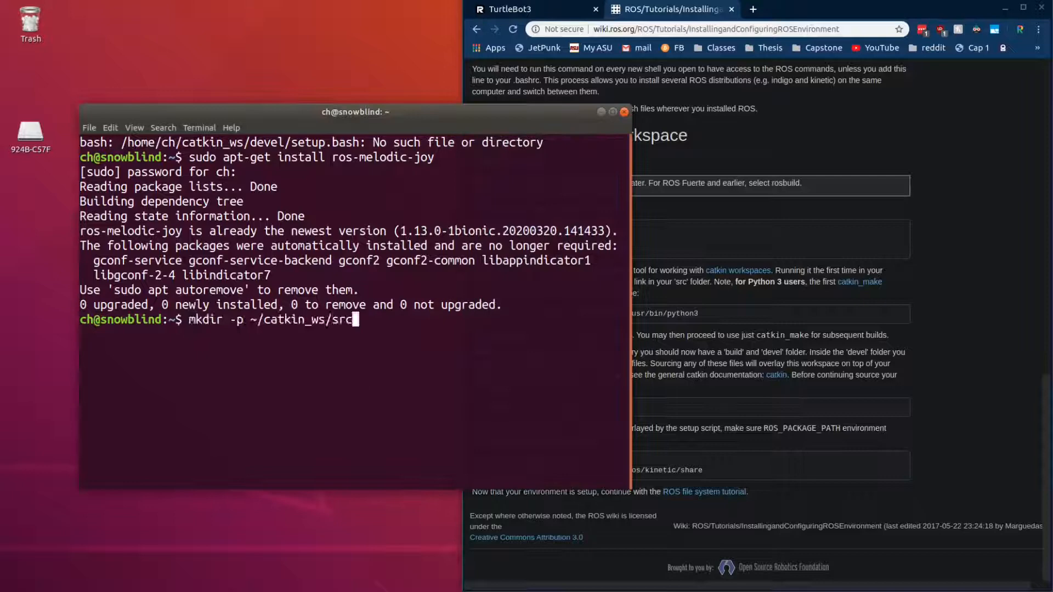
Create the catkin_ws/src folder and run catkin_make until the TurtleBot3 packages build to 100%.
key("Return")
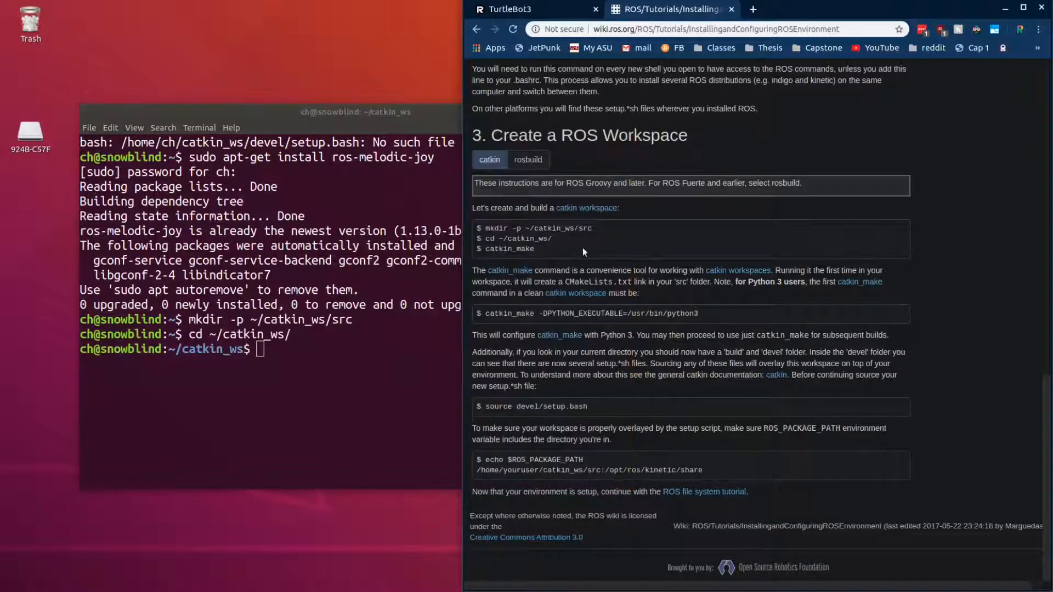
double_click(509, 249)
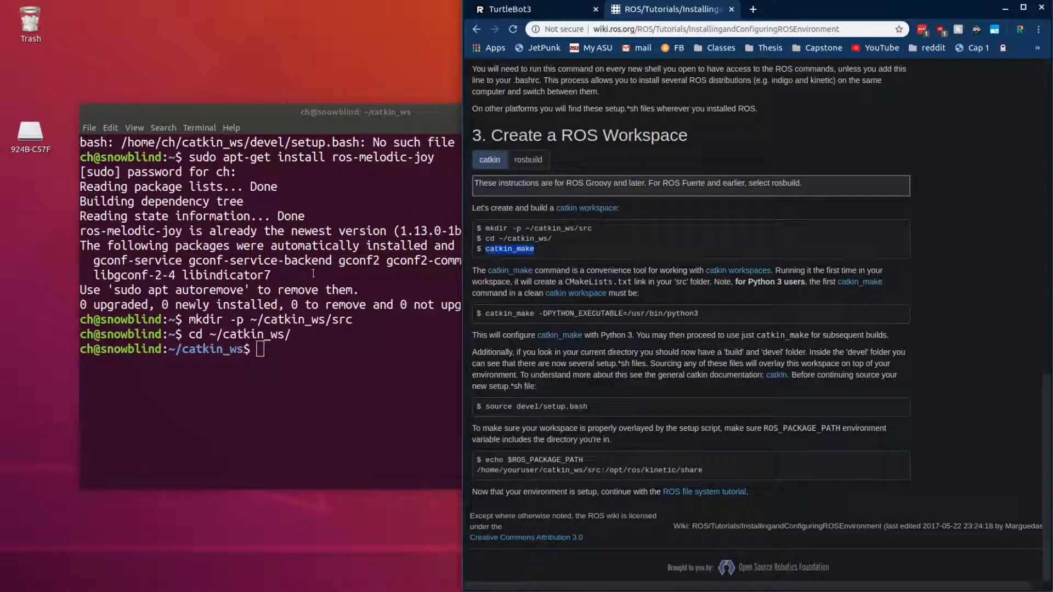
type("catkin_make")
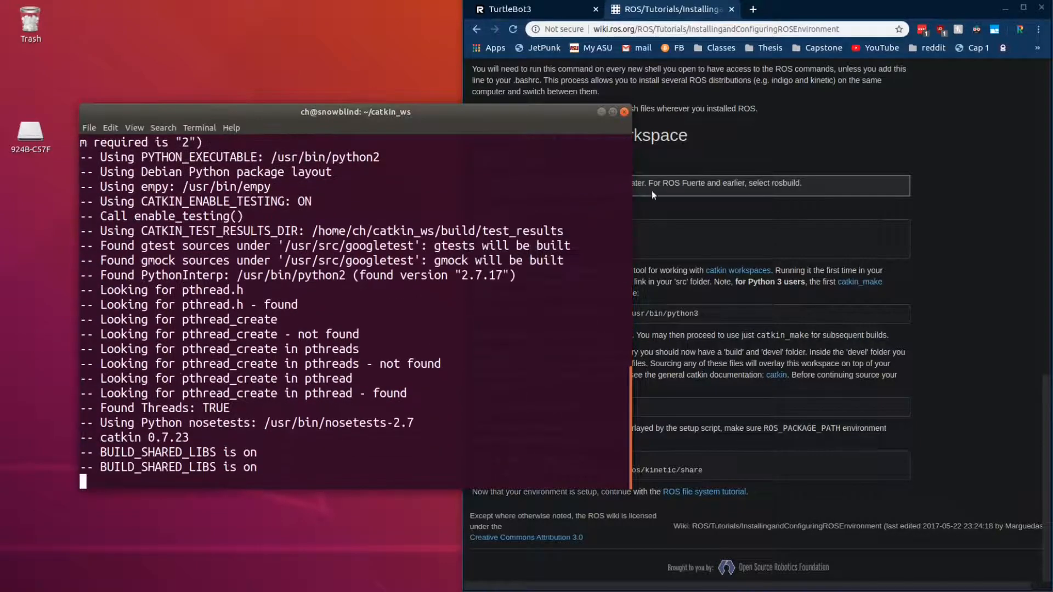
left_click(524, 9)
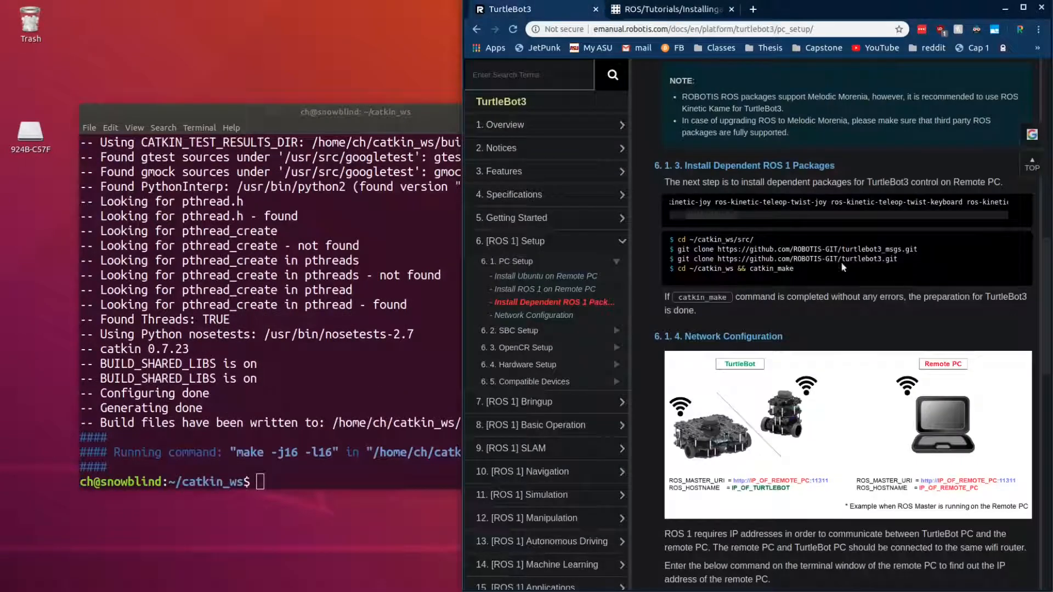
double_click(712, 239)
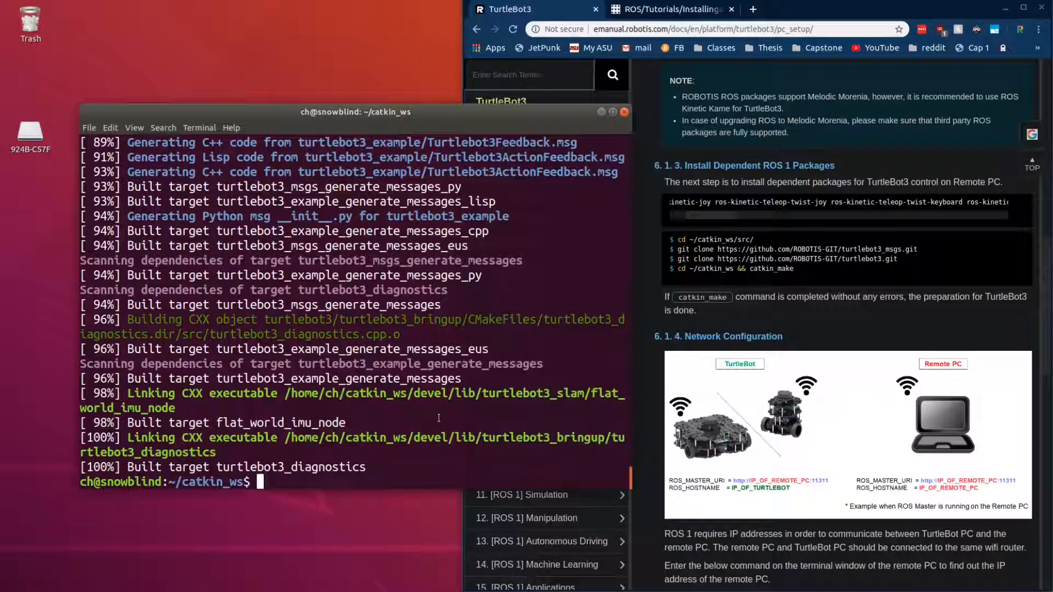
mouse_move(371, 460)
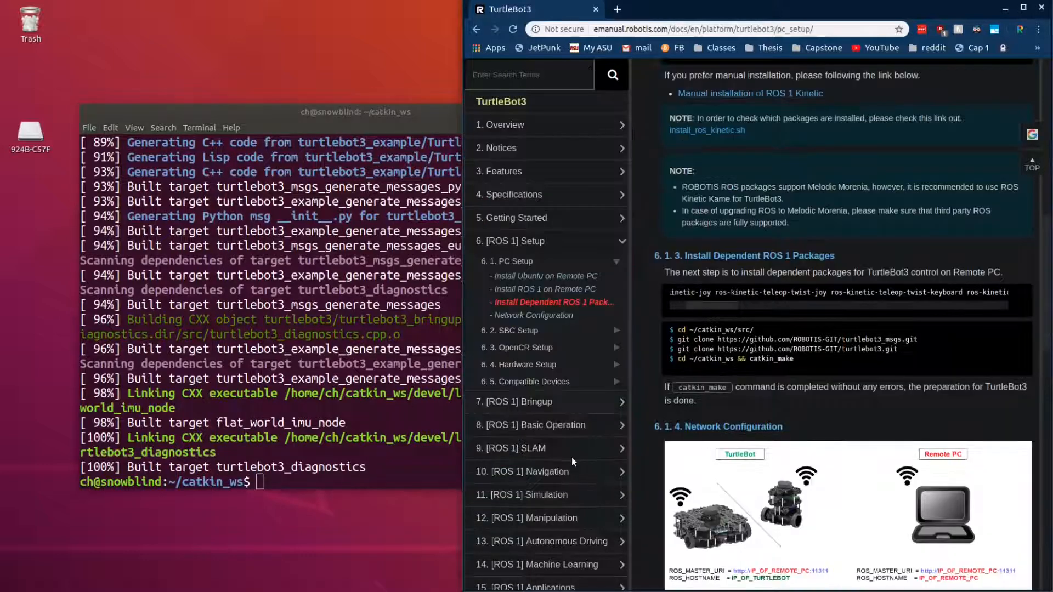
Open '11. [ROS 1] Simulation', find 11.1 Fake Node, and select the cd ~/catkin_ws/src/ command.
scroll("down", 3)
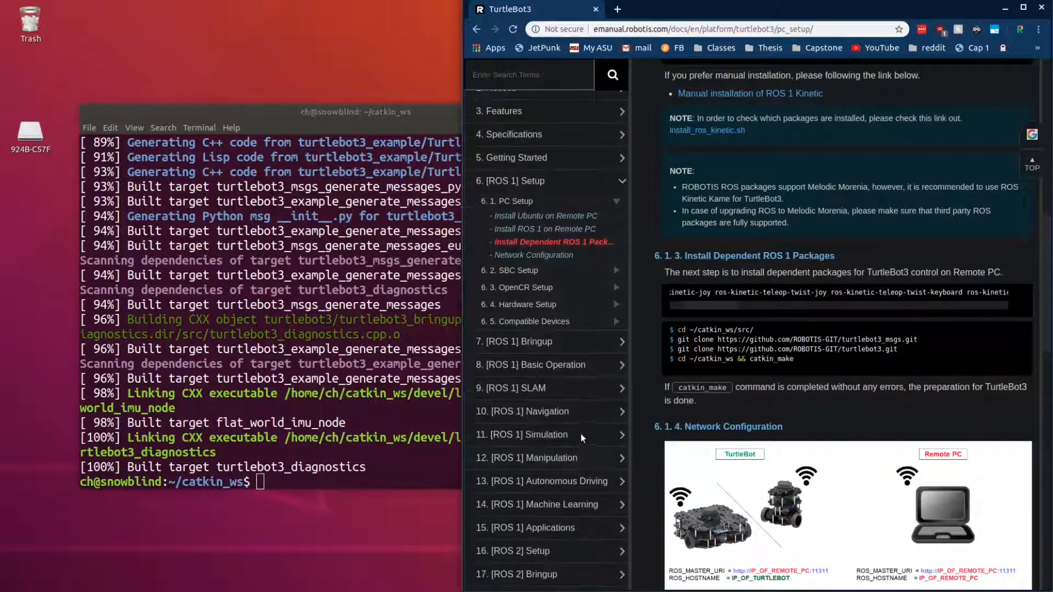
left_click(524, 435)
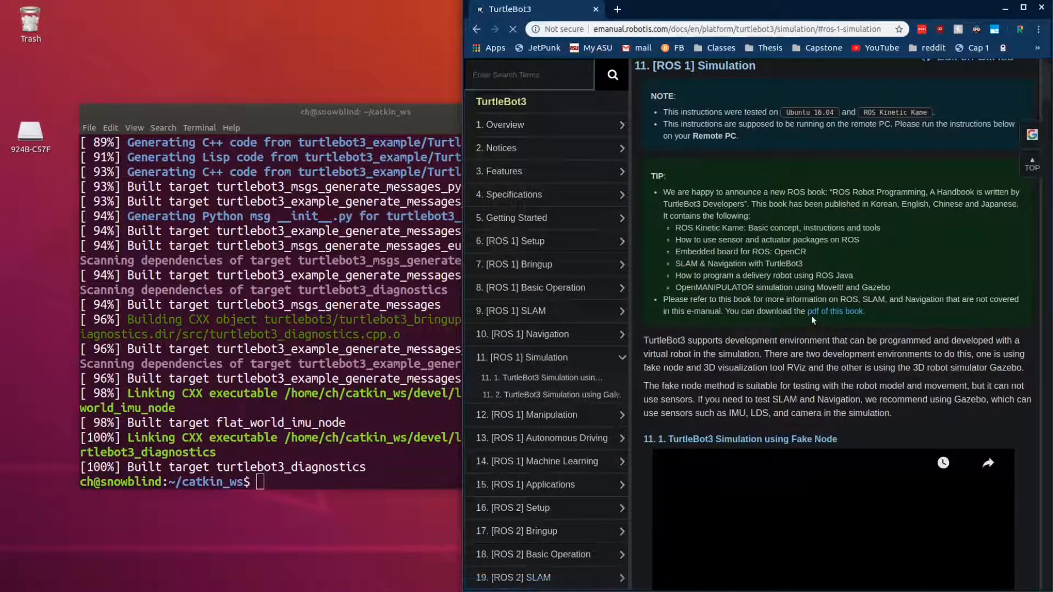
scroll("down", 3)
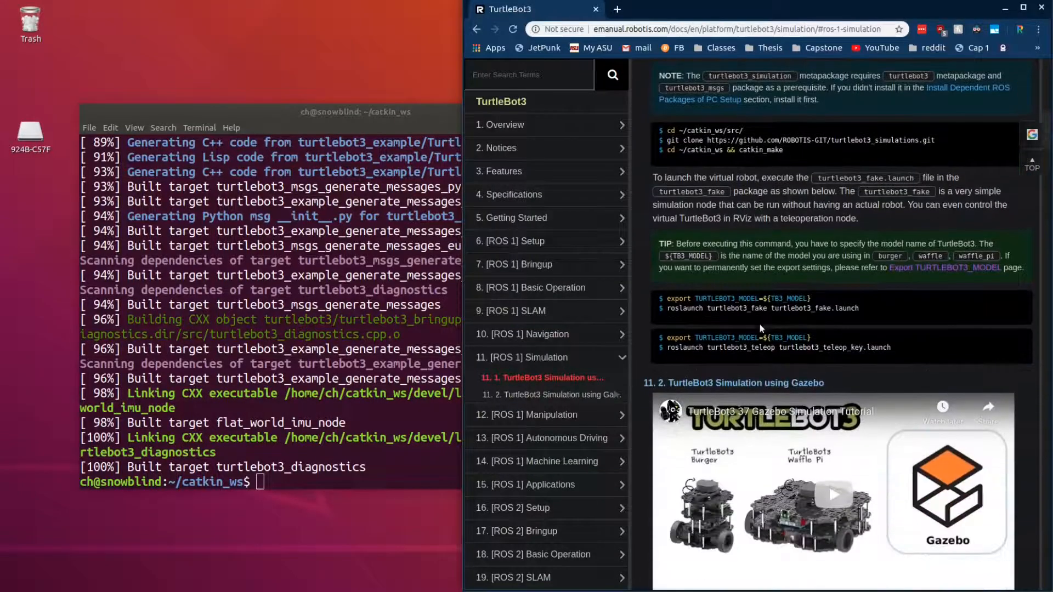
scroll("up", 3)
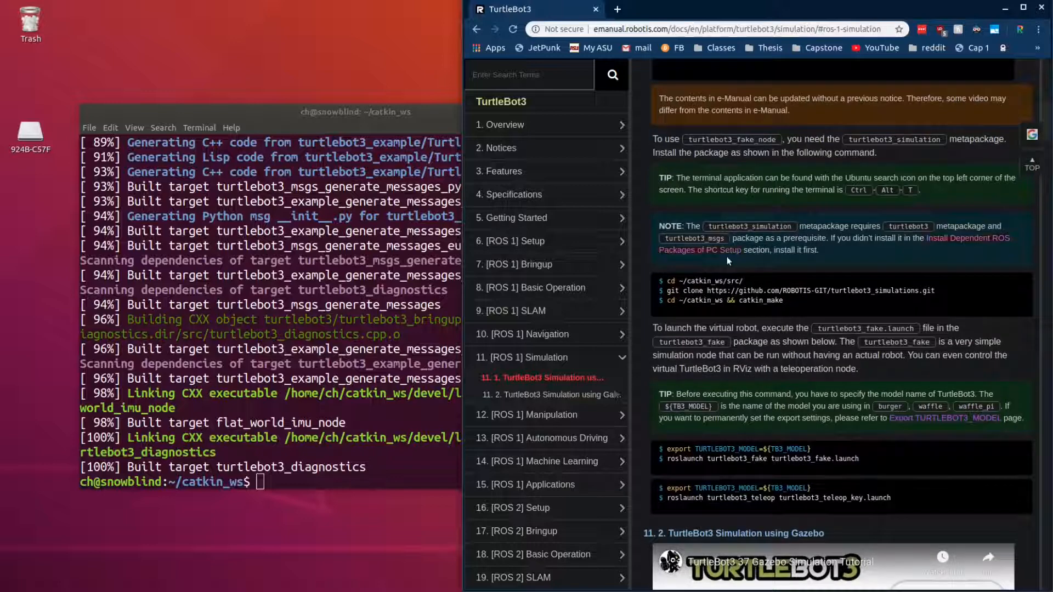
mouse_move(769, 290)
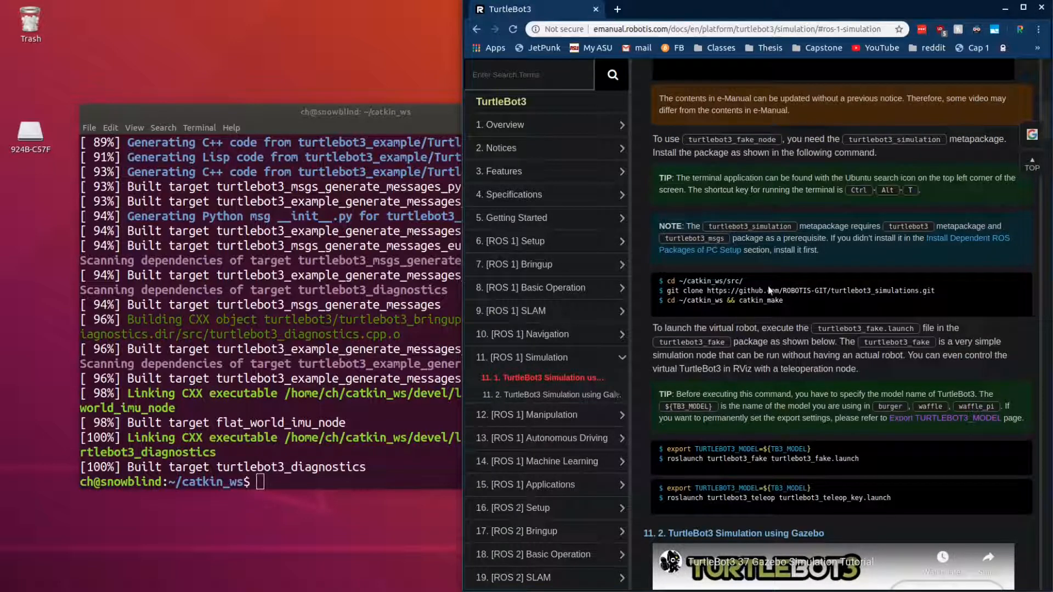
mouse_move(759, 289)
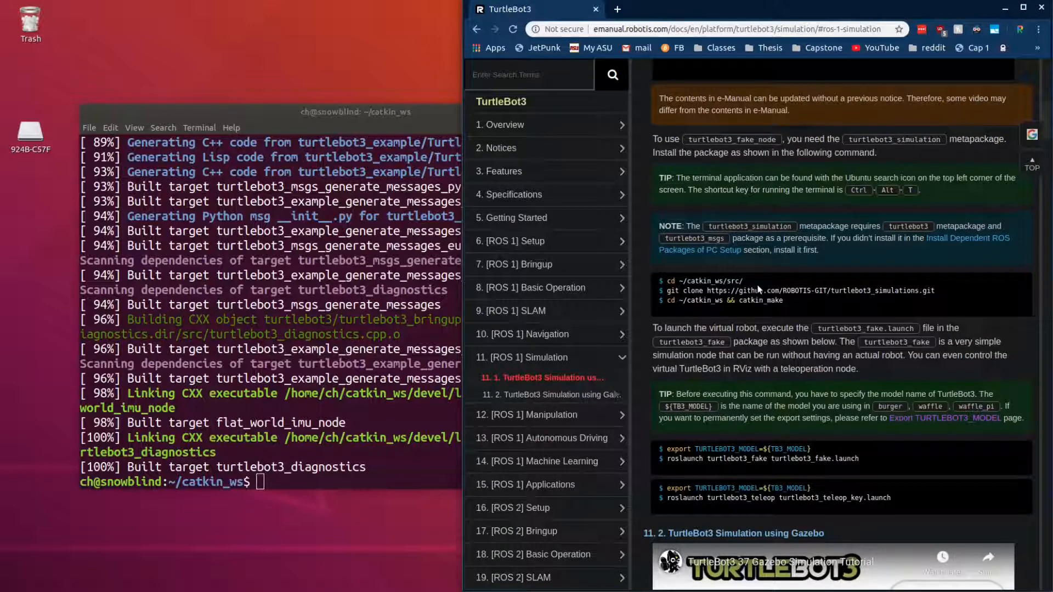
double_click(712, 280)
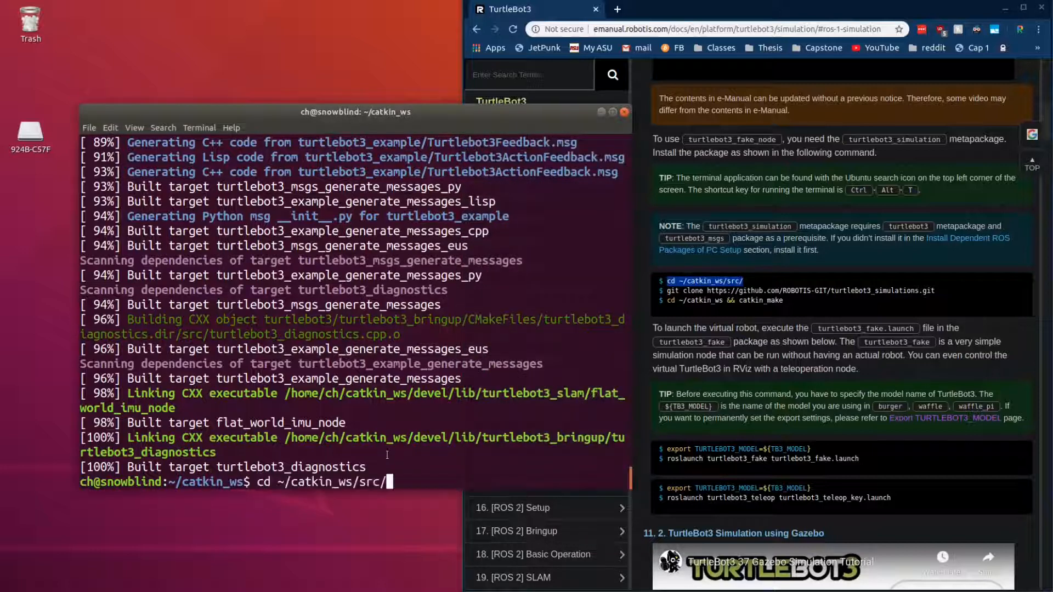
Enter ~/catkin_ws/src, git clone turtlebot3_simulations, and rebuild with catkin_make to 100%.
key("Return")
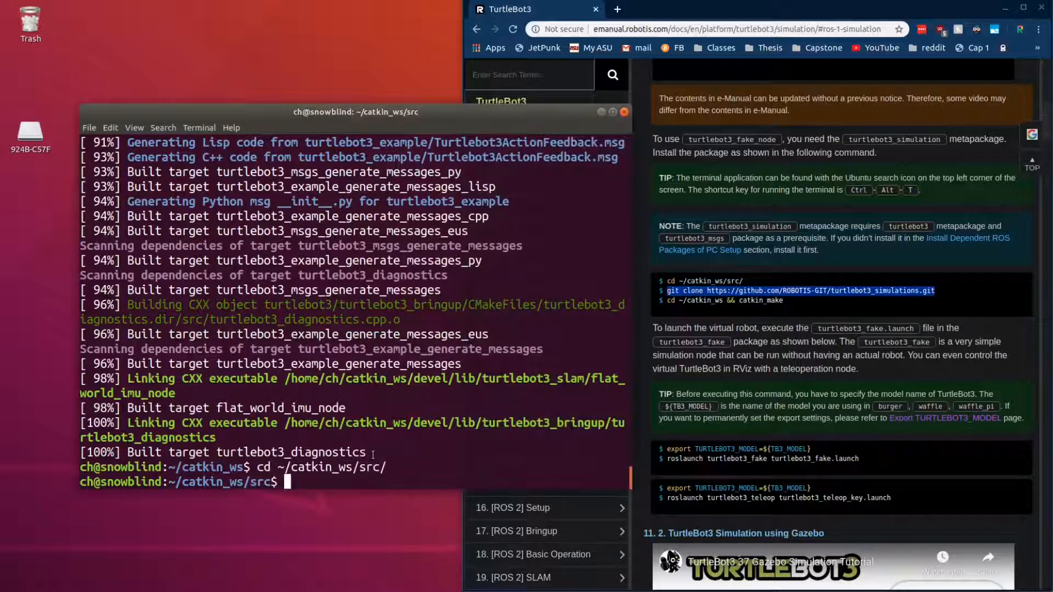
type("git clone https://github.com/ROBOTIS-GIT/turtlebot3_simulations.git")
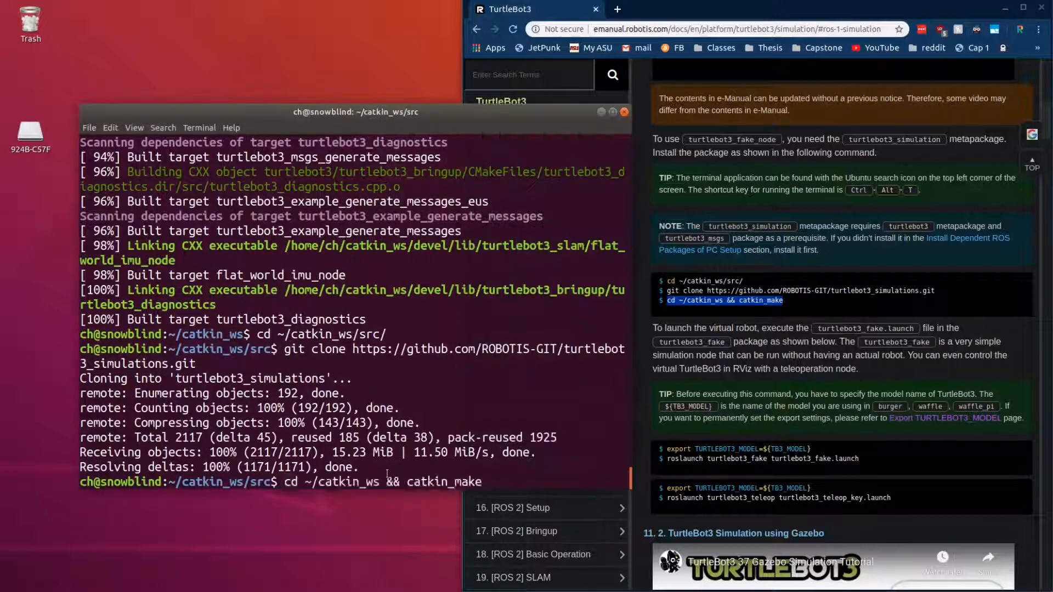
key("Return")
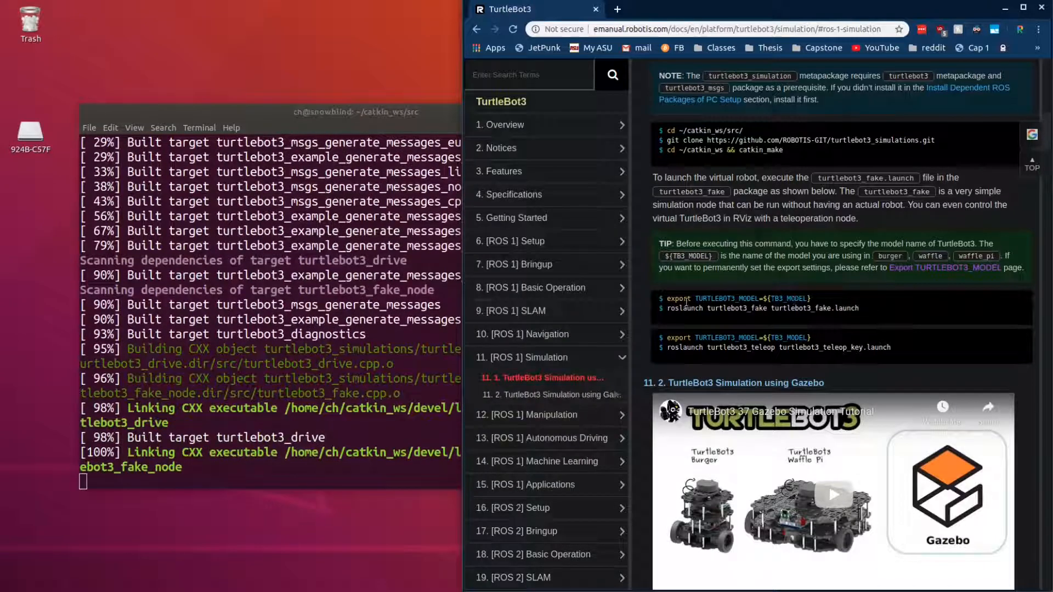
mouse_move(873, 319)
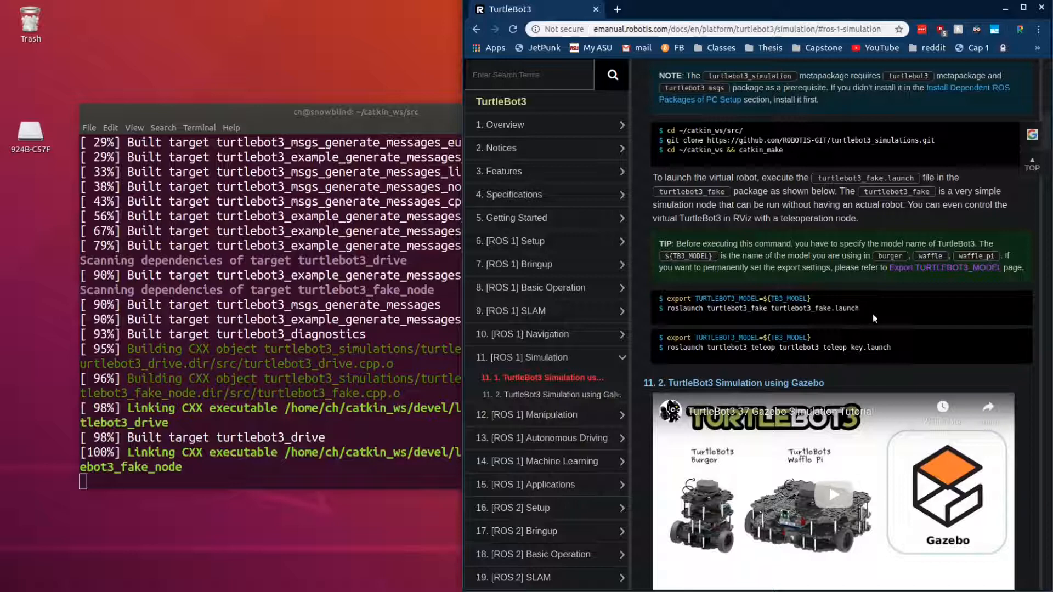
mouse_move(931, 276)
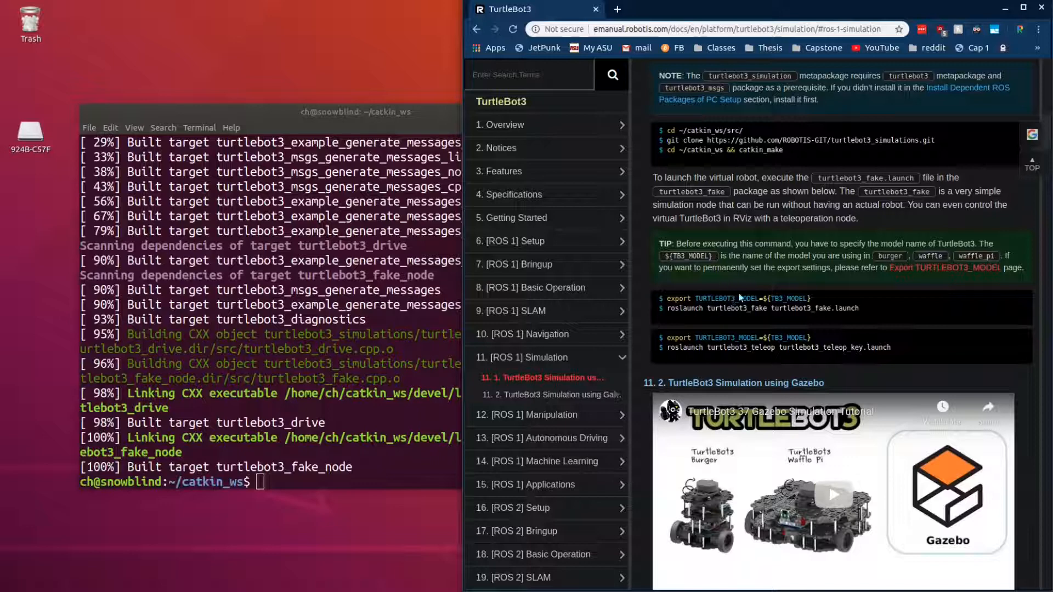
mouse_move(757, 292)
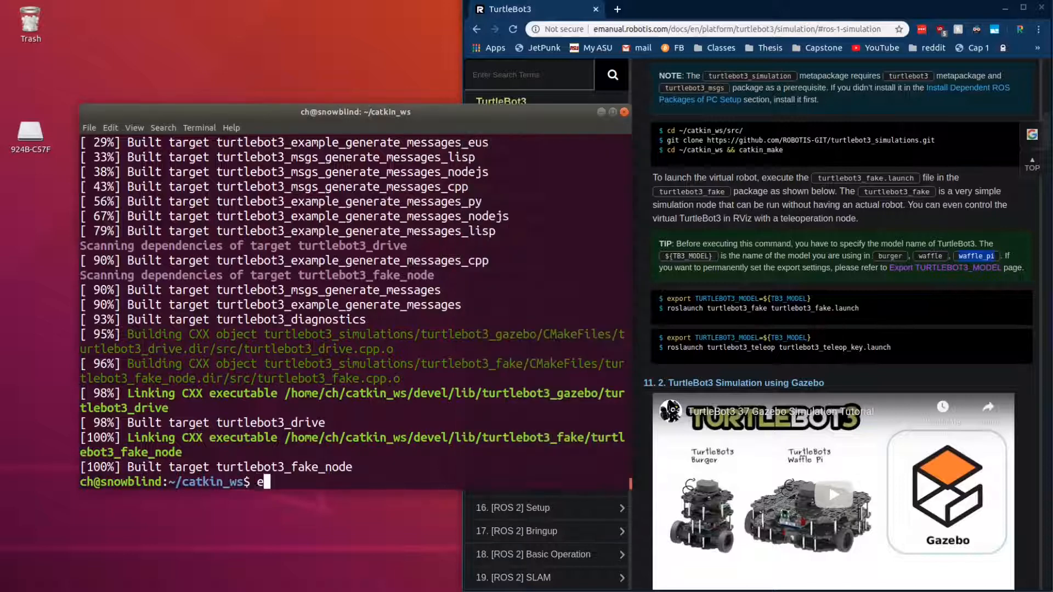
Export TURTLEBOT3_MODEL=waffle_pi in the terminal.
type("xport tu")
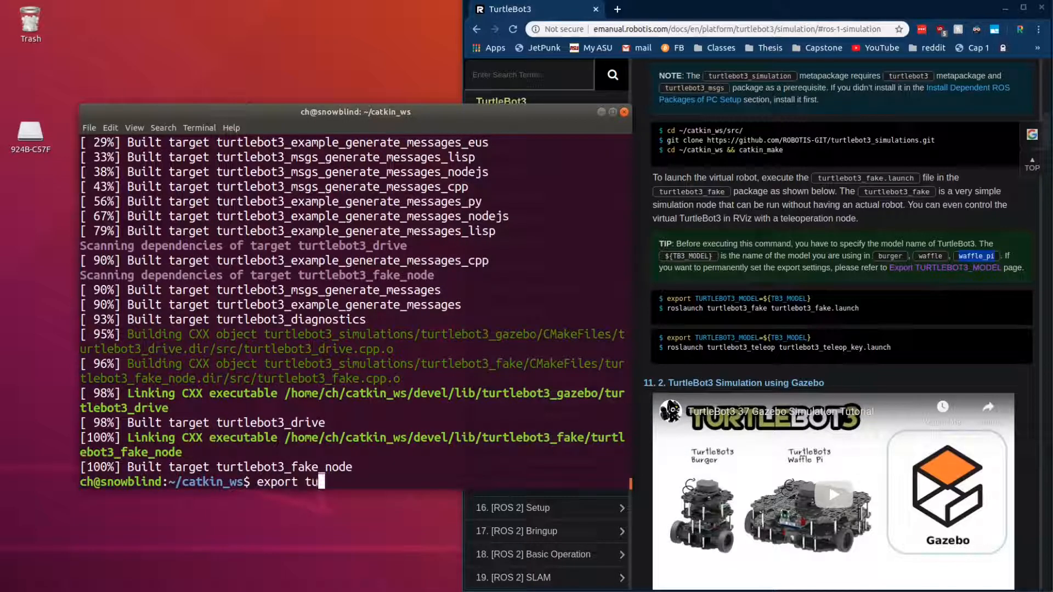
type("rtle")
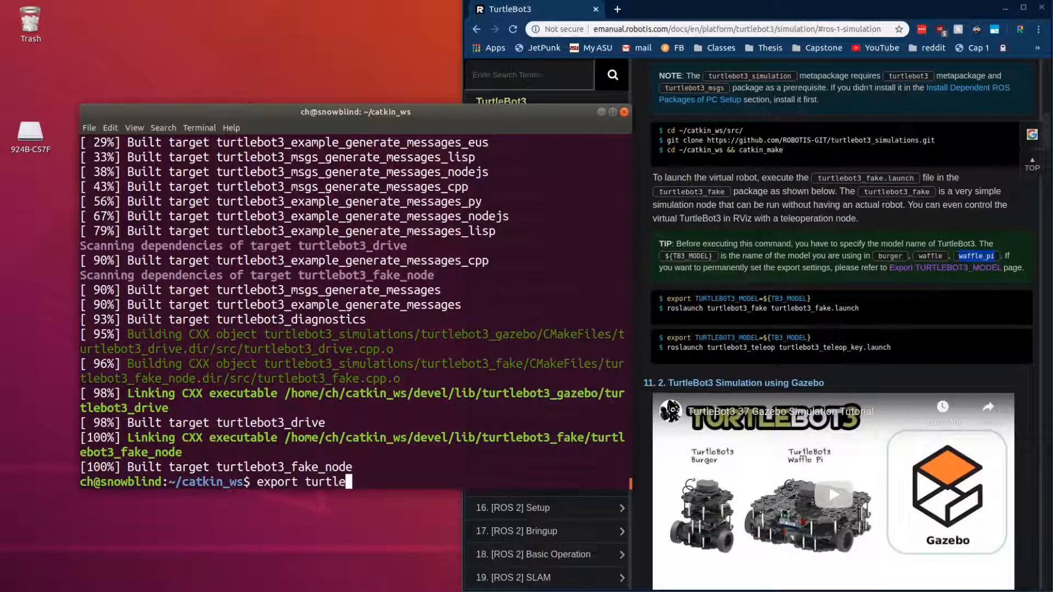
type("TURTLEBOT3")
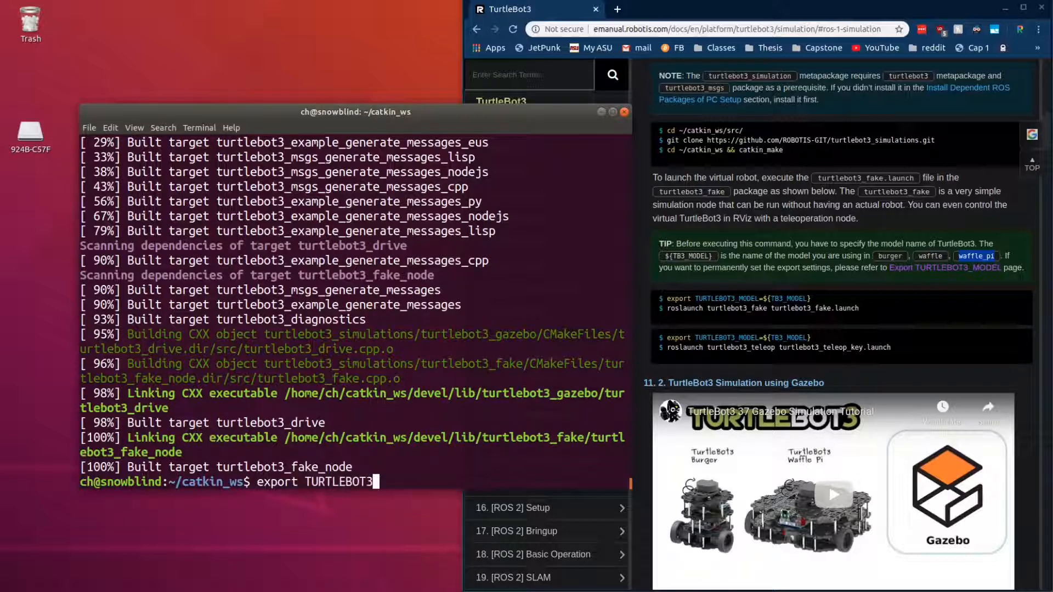
type("_MODEL=")
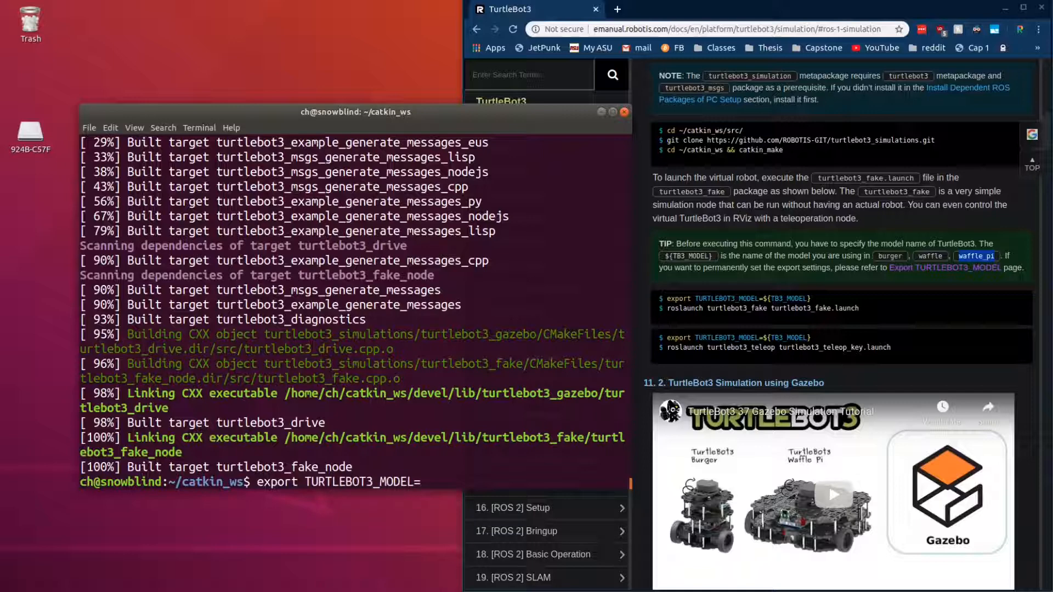
type("waffl")
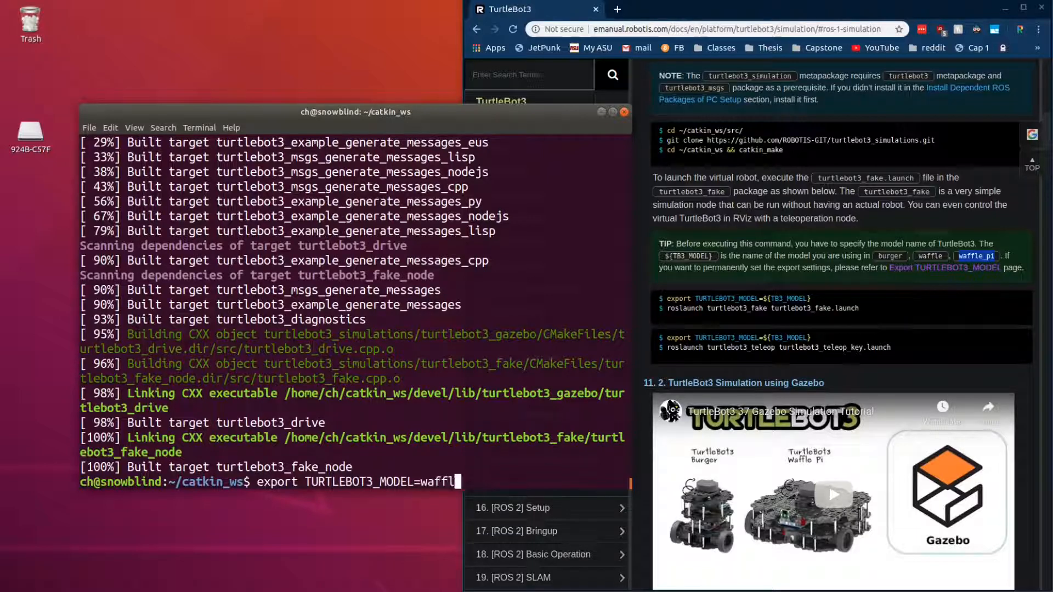
key("Return")
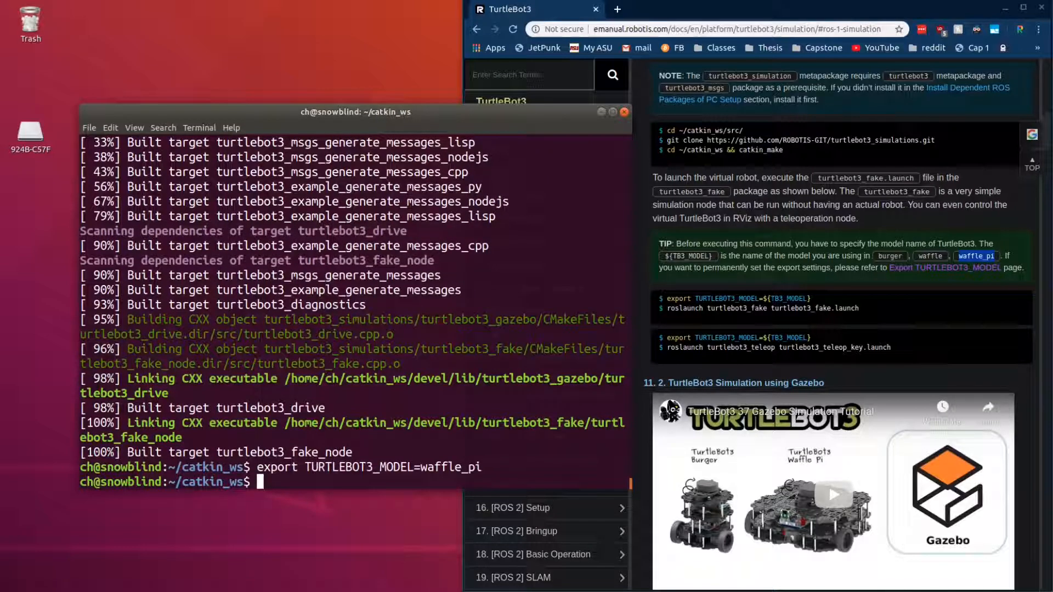
mouse_move(873, 314)
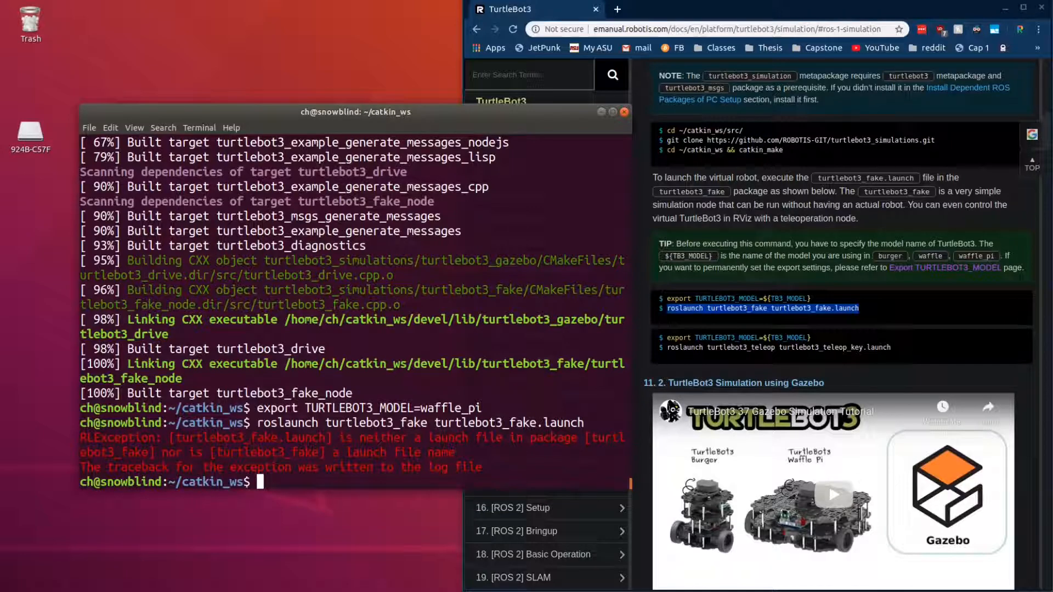
Run 'source devel/setup.bash' twice in ~/catkin_ws to load the built packages.
type("source dev")
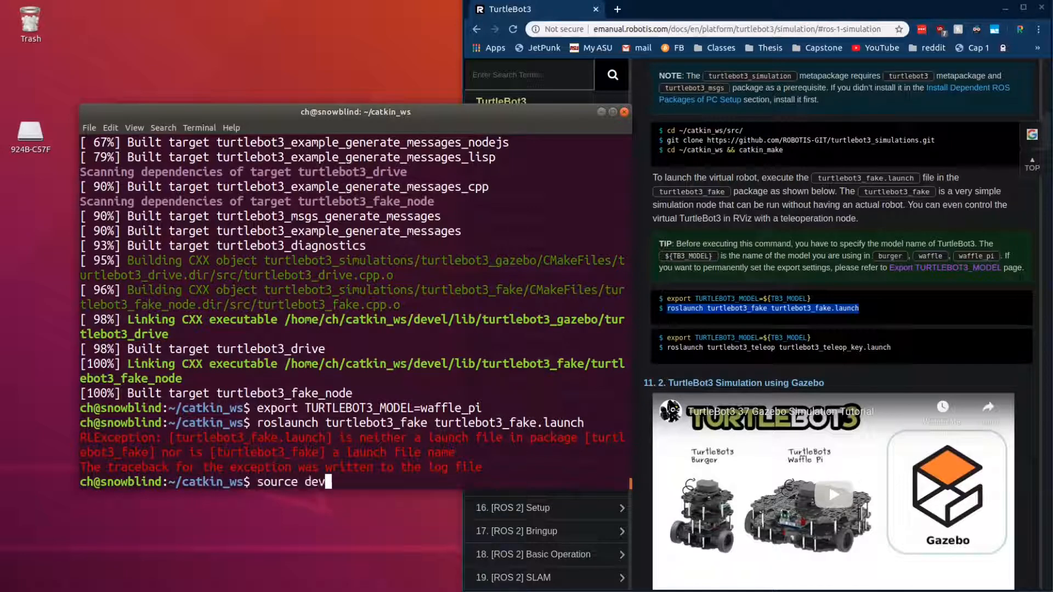
type("el/set")
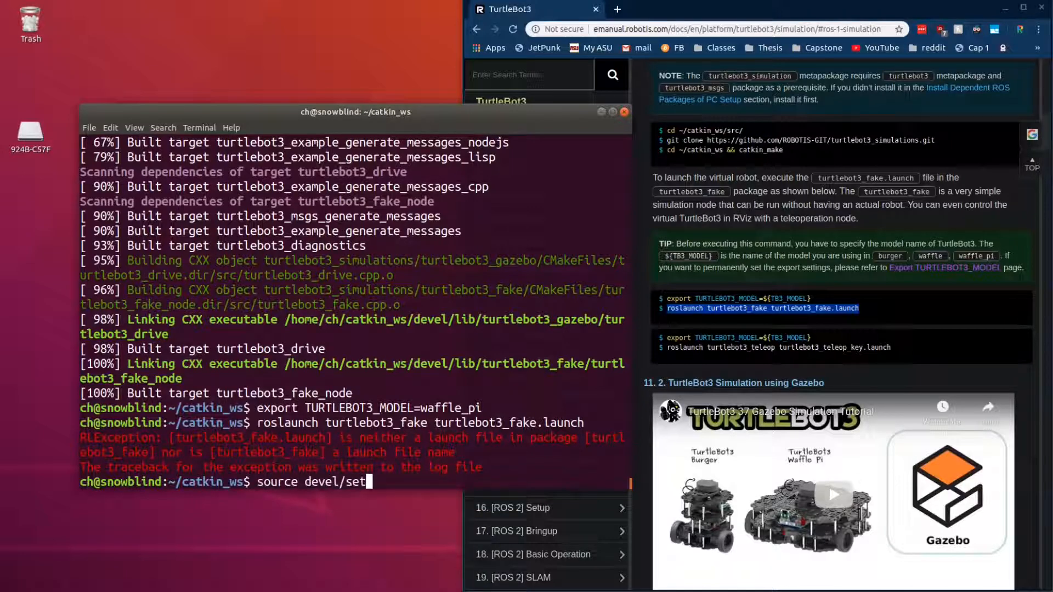
type("up.bash")
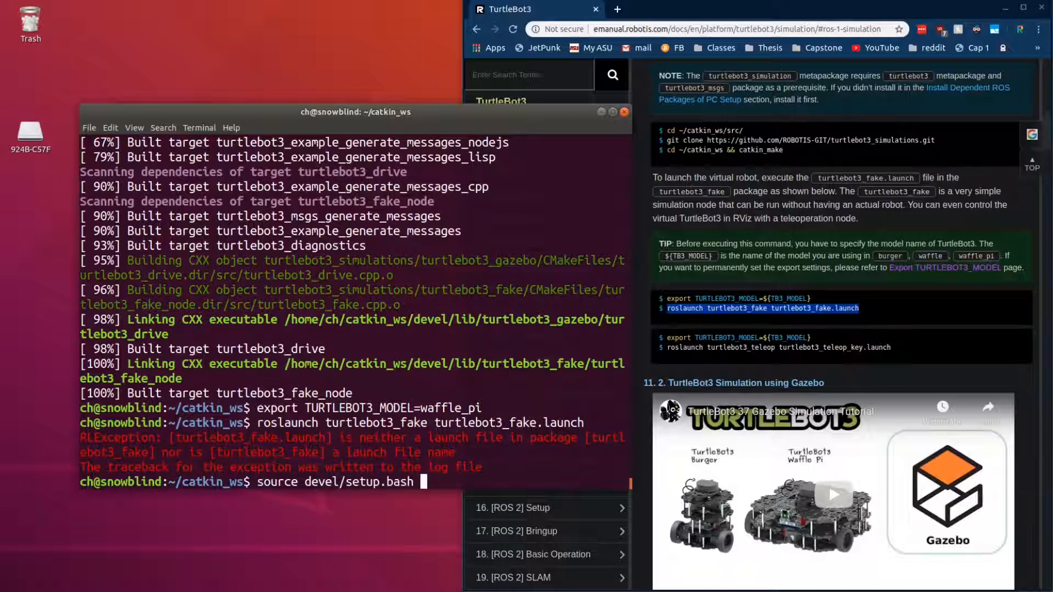
key("Return")
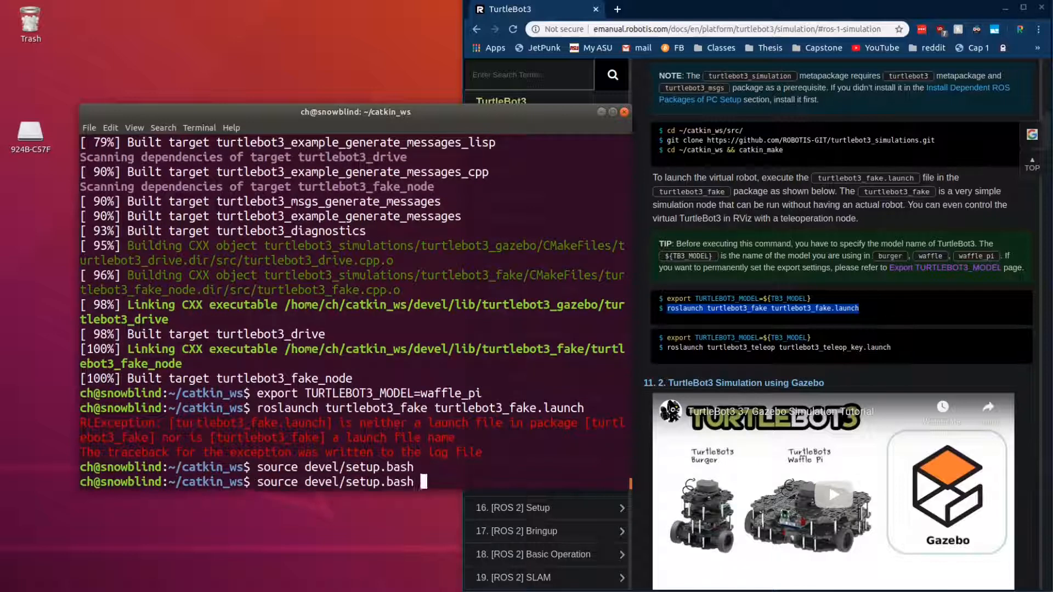
key("Return")
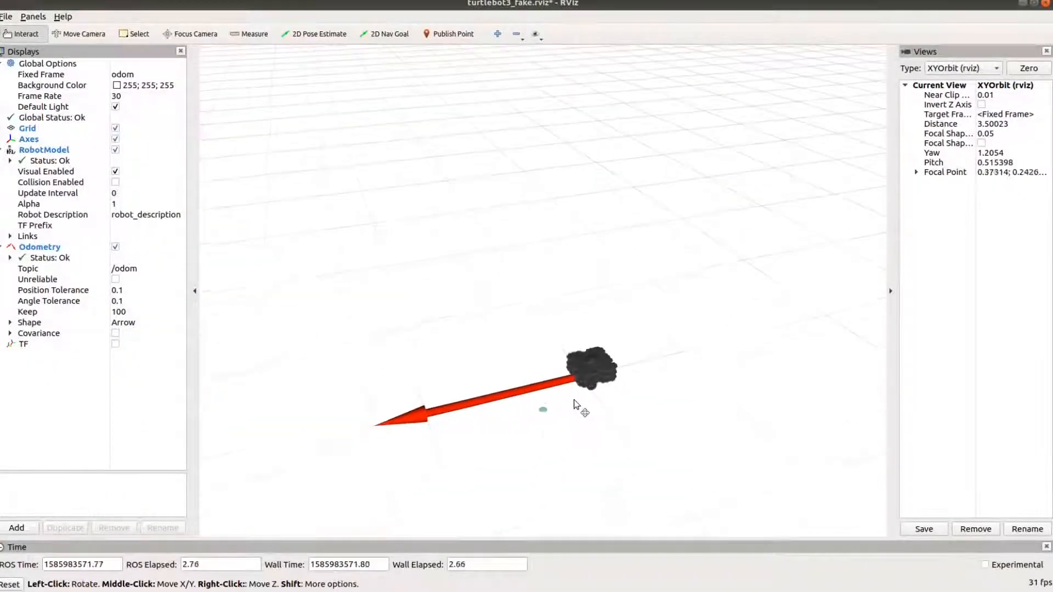
Zoom the RViz 3D view in on the Waffle Pi model and its odometry arrow.
scroll("up", 3)
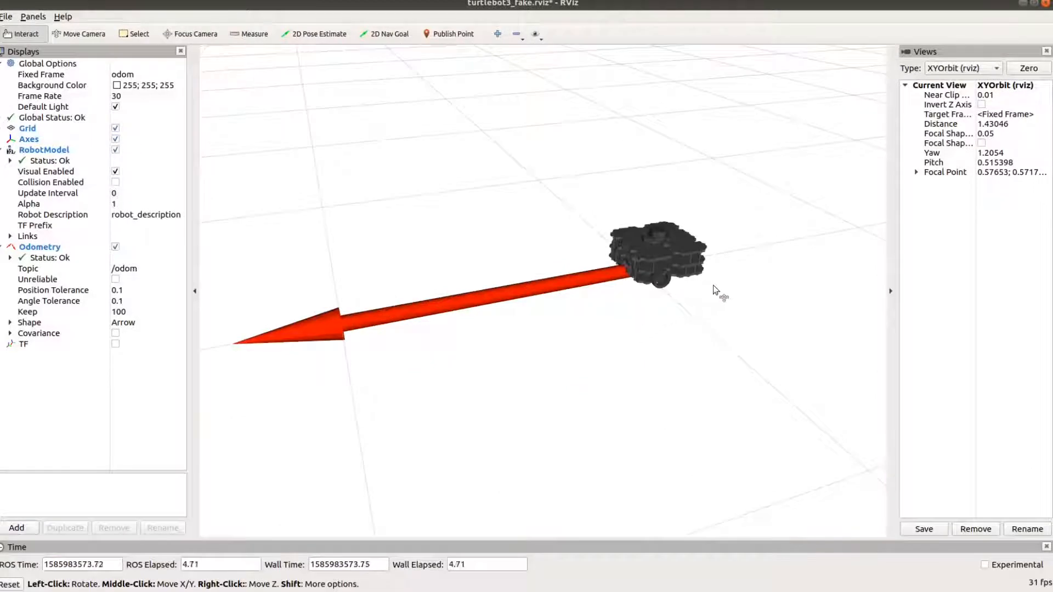